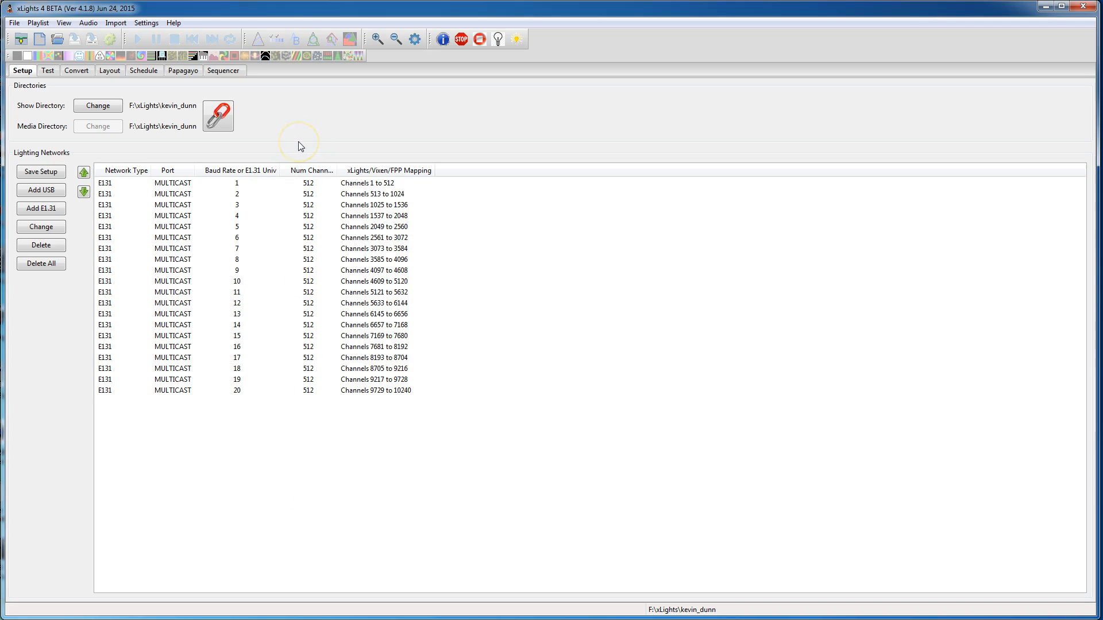
mouse_move(268, 126)
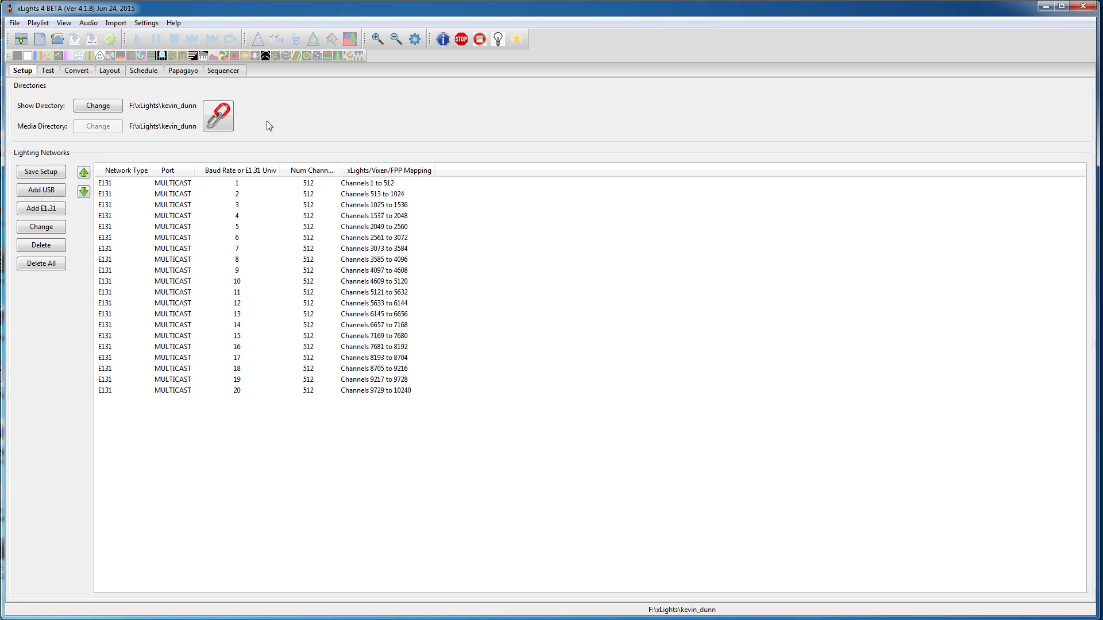
mouse_move(192, 426)
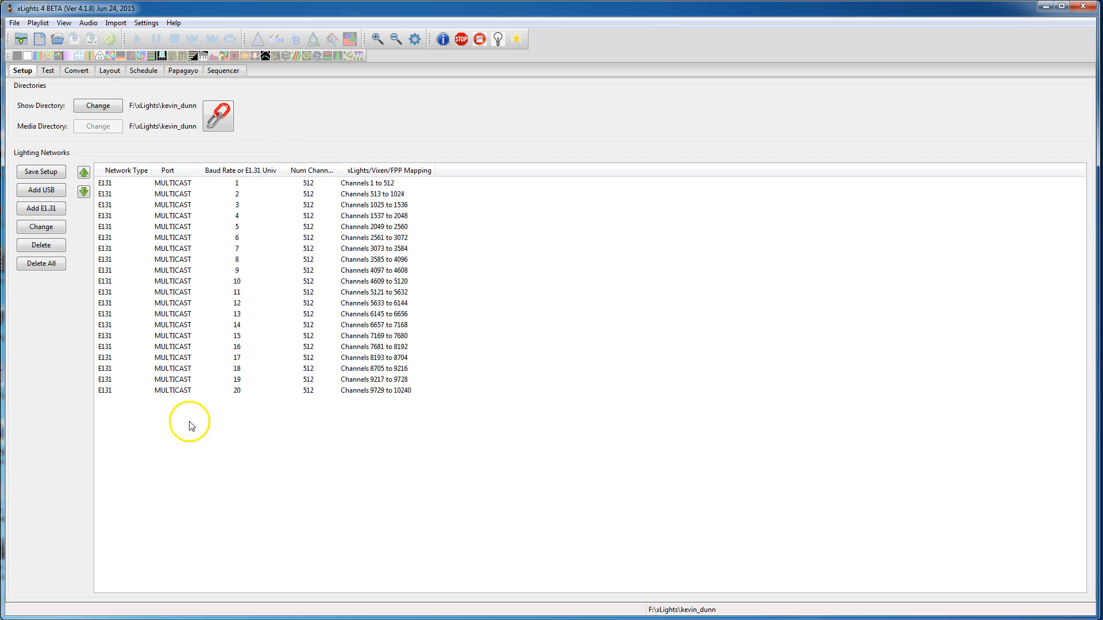
mouse_move(292, 104)
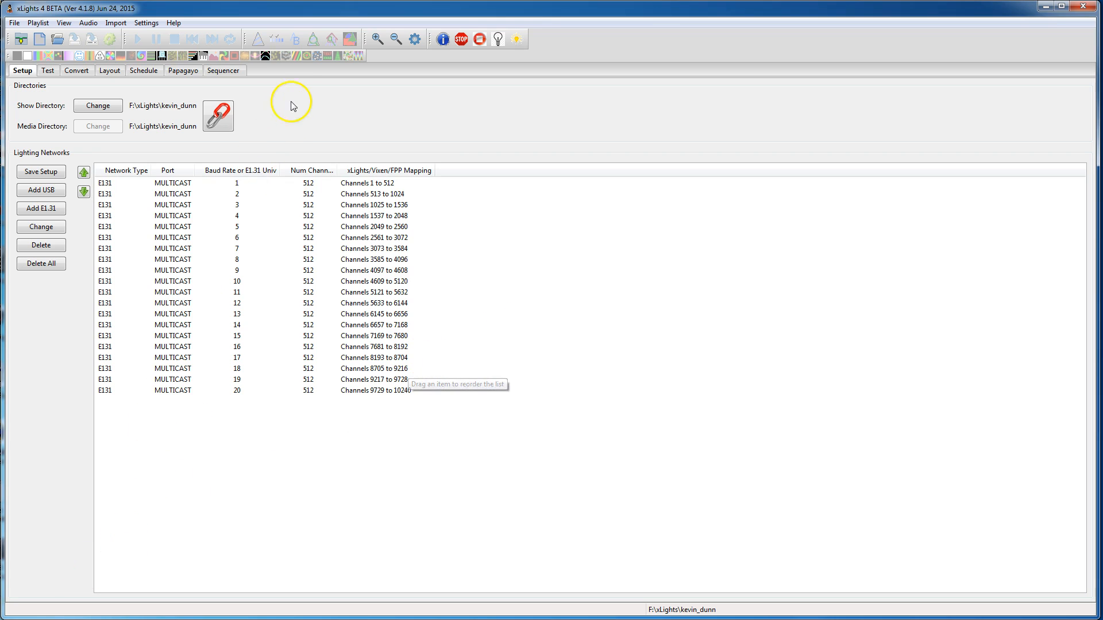
mouse_move(192, 107)
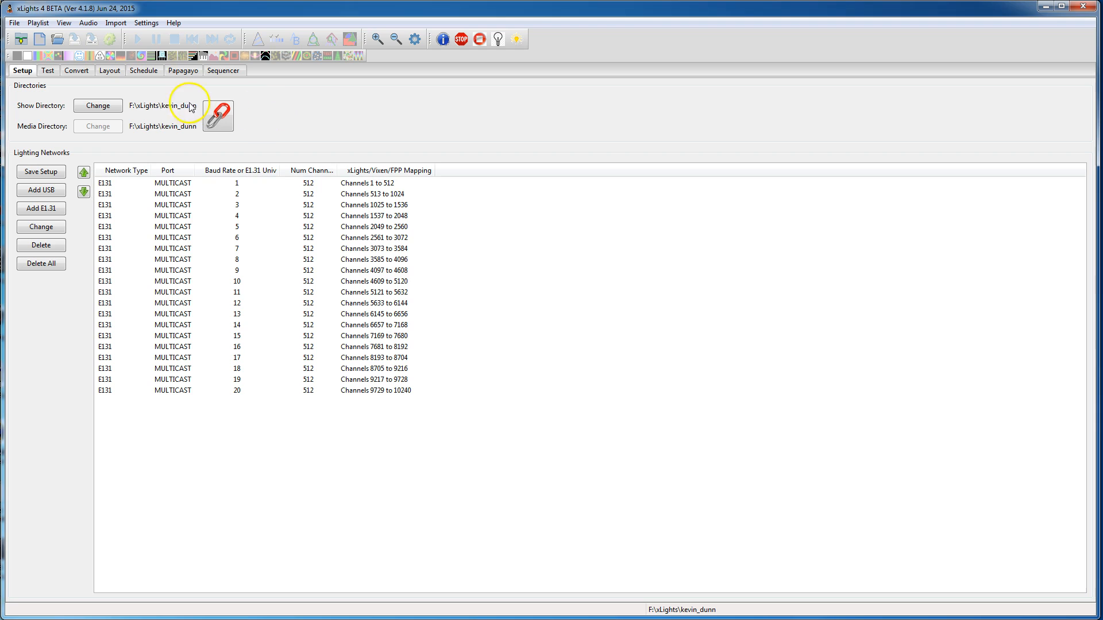
mouse_move(193, 108)
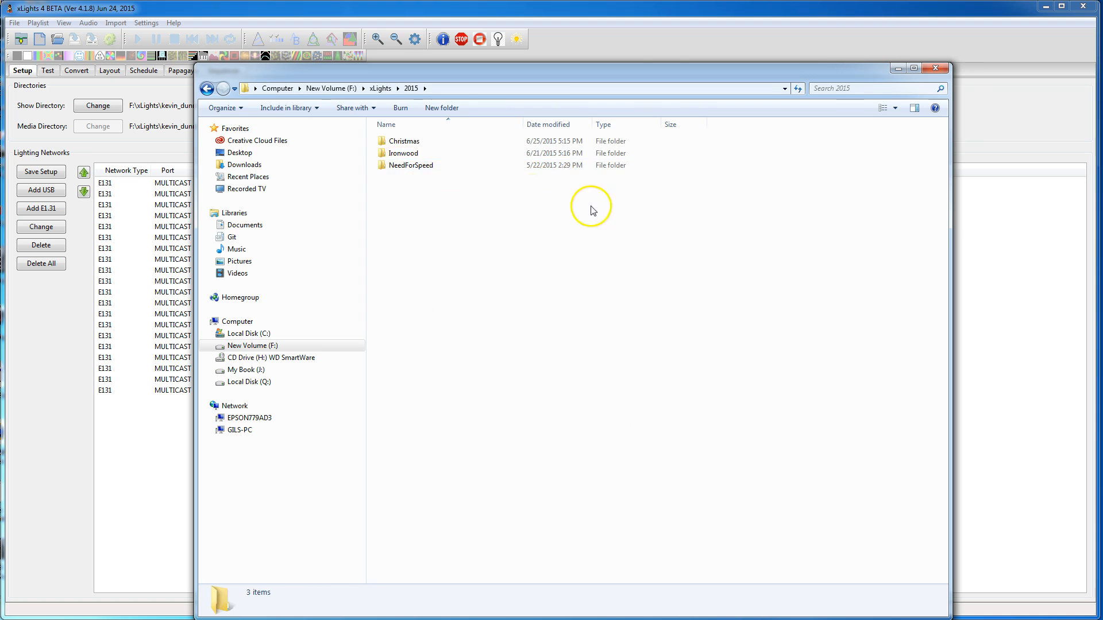
- Go into the Christmas show folder under F:\xLights\2015 and its contents
double_click(404, 140)
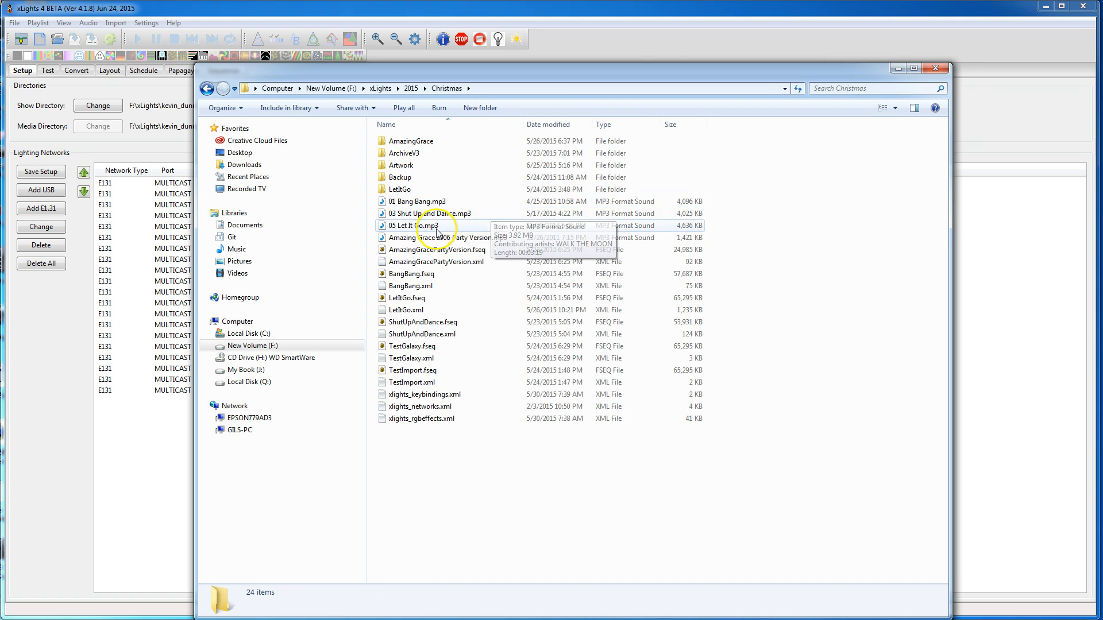
double_click(401, 165)
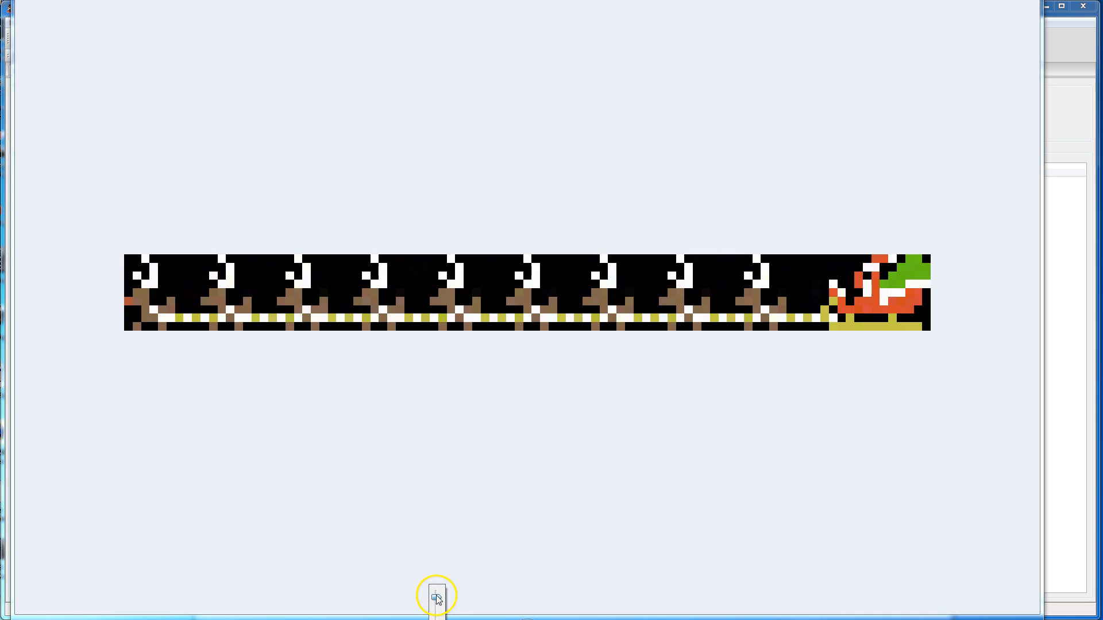
mouse_move(872, 278)
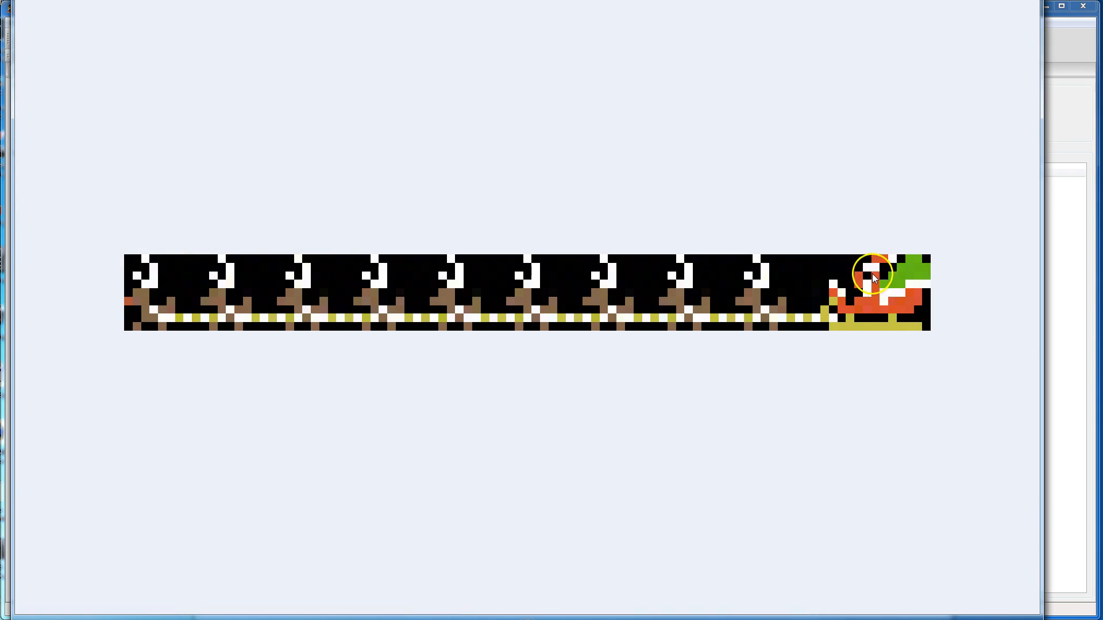
mouse_move(596, 337)
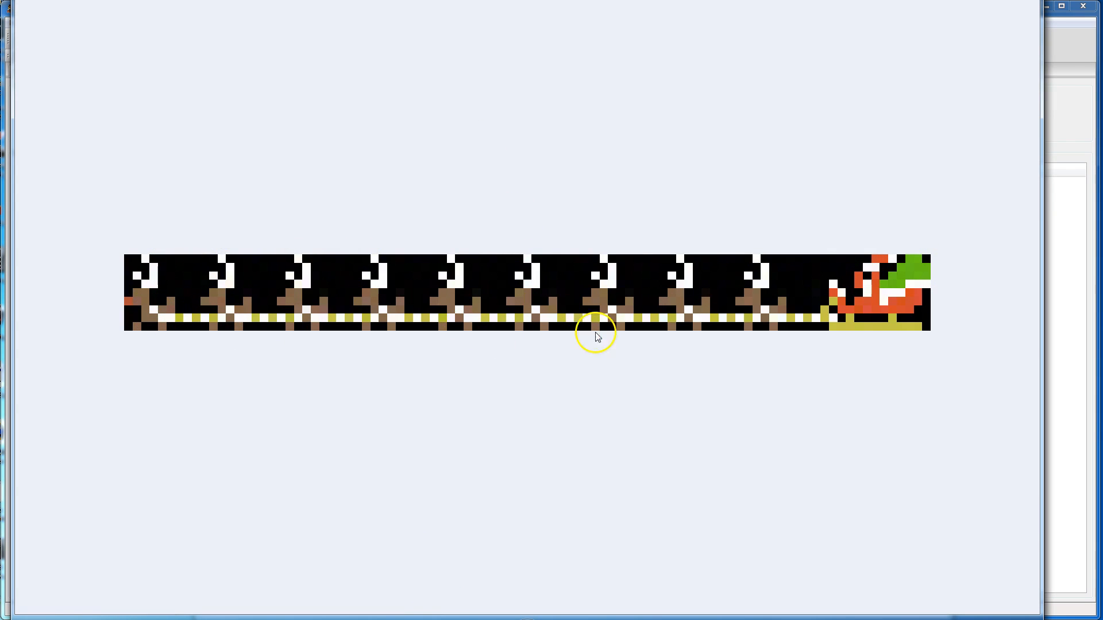
mouse_move(205, 350)
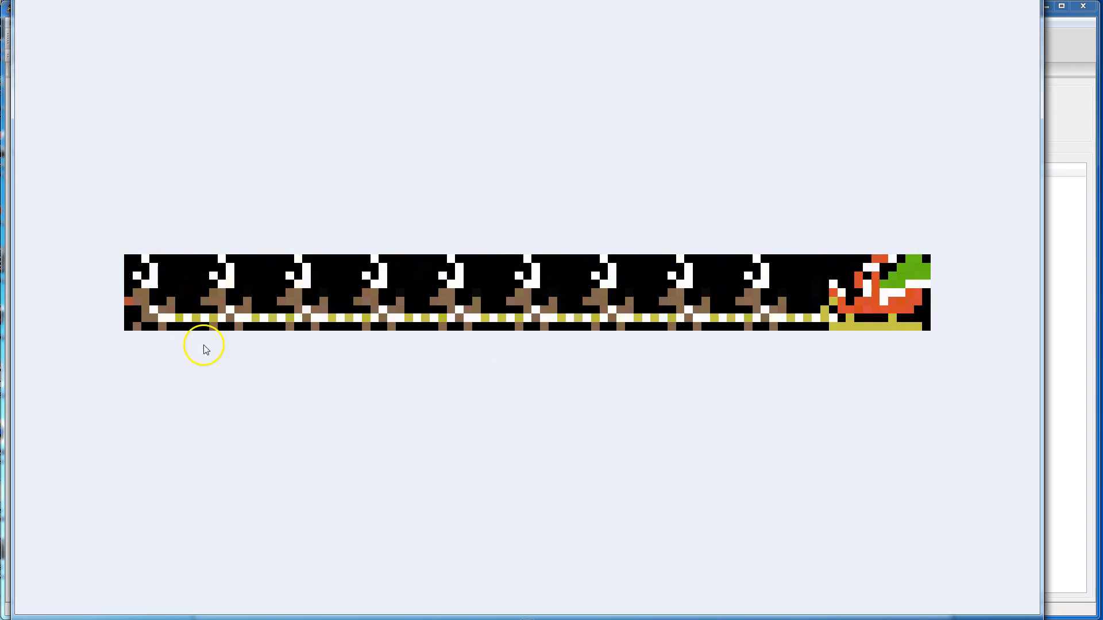
mouse_move(907, 54)
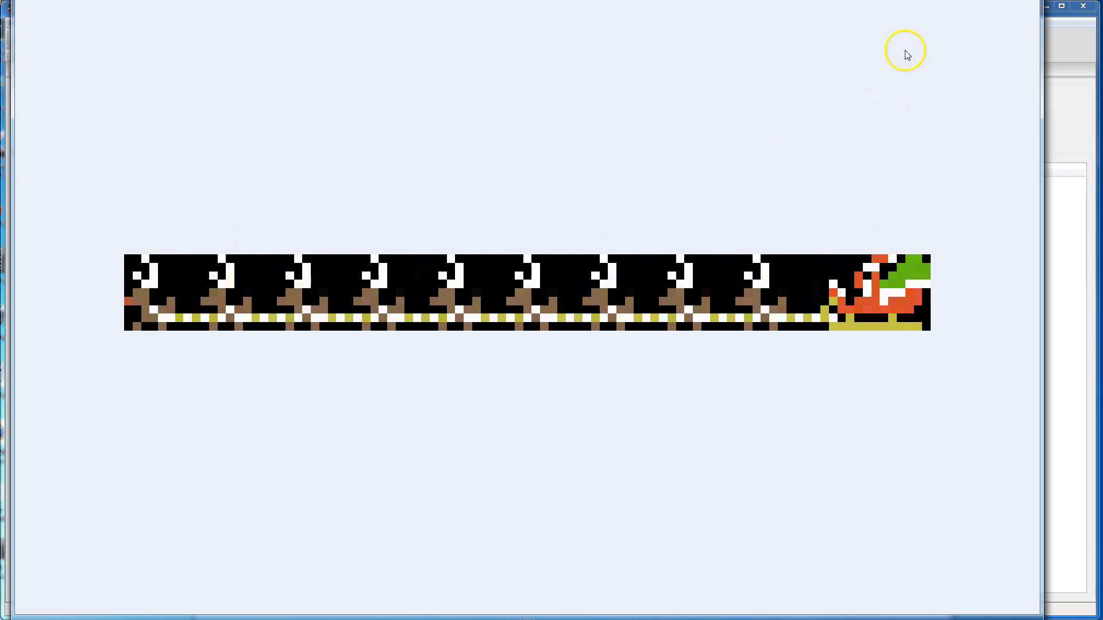
mouse_move(169, 294)
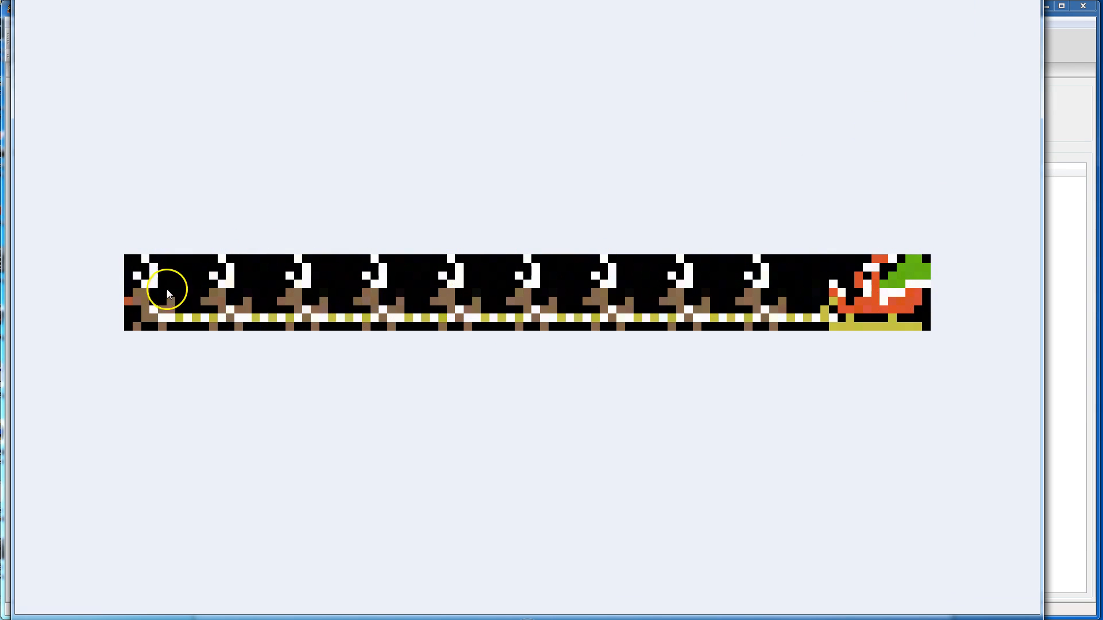
mouse_move(914, 278)
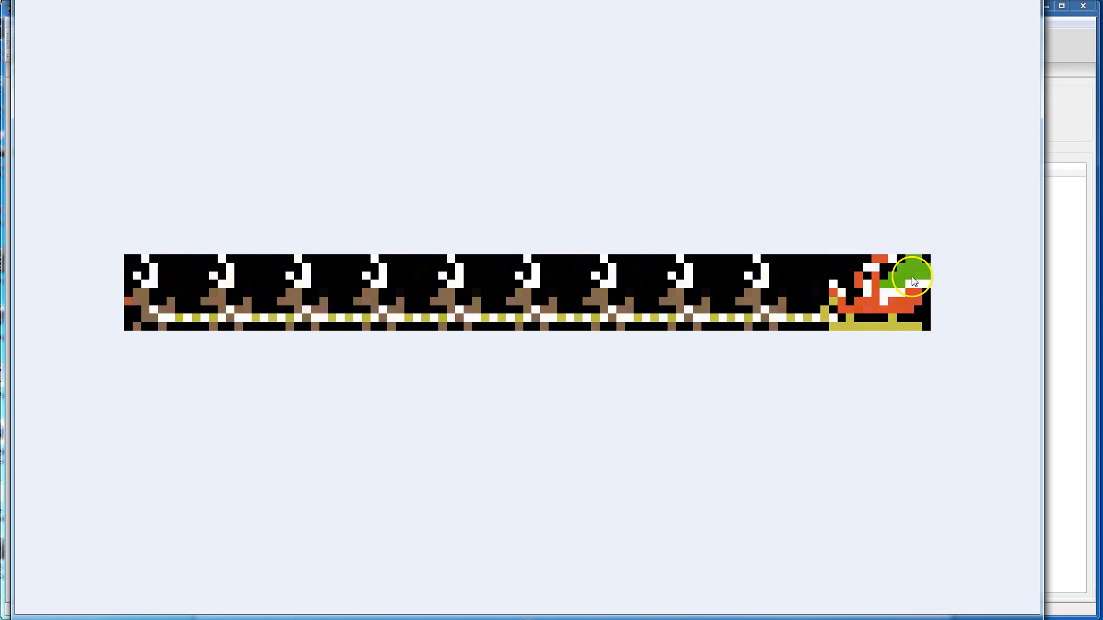
mouse_move(143, 252)
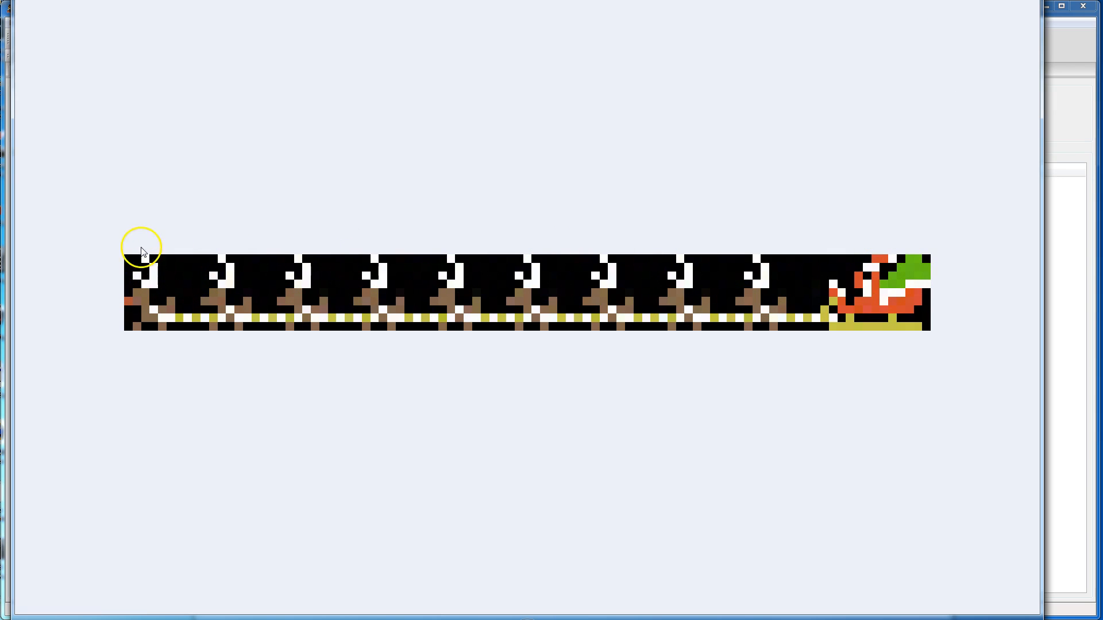
mouse_move(928, 291)
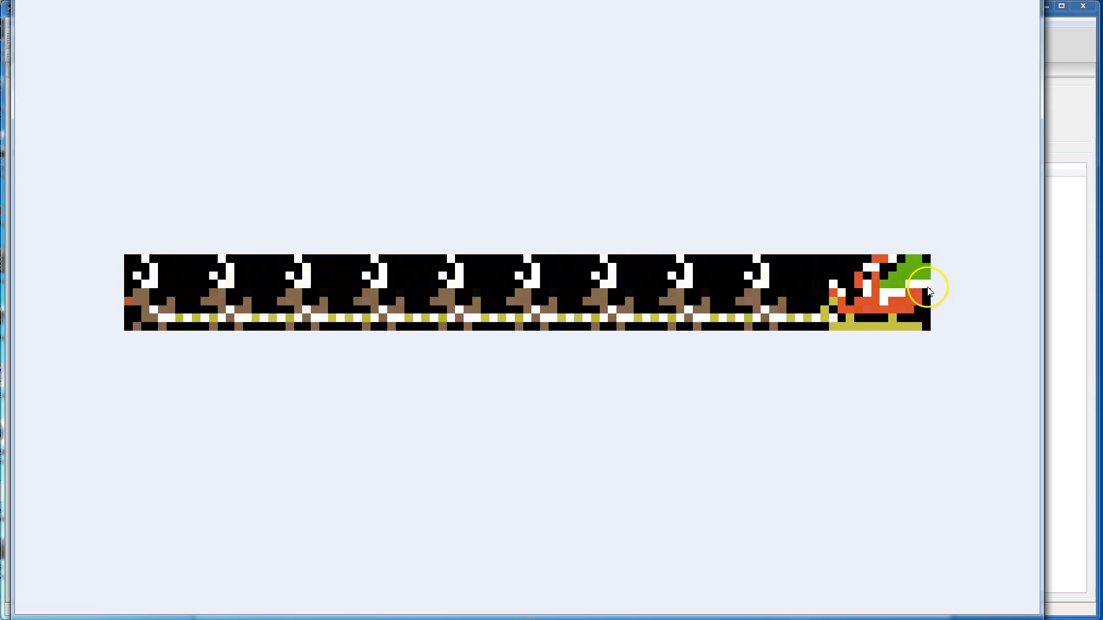
mouse_move(906, 273)
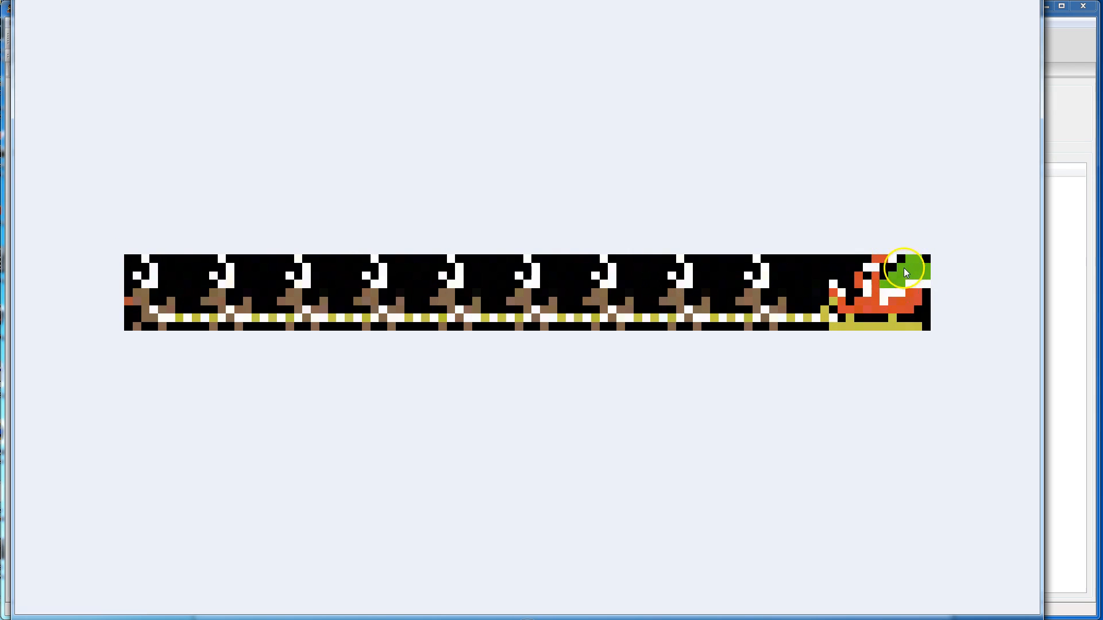
mouse_move(782, 173)
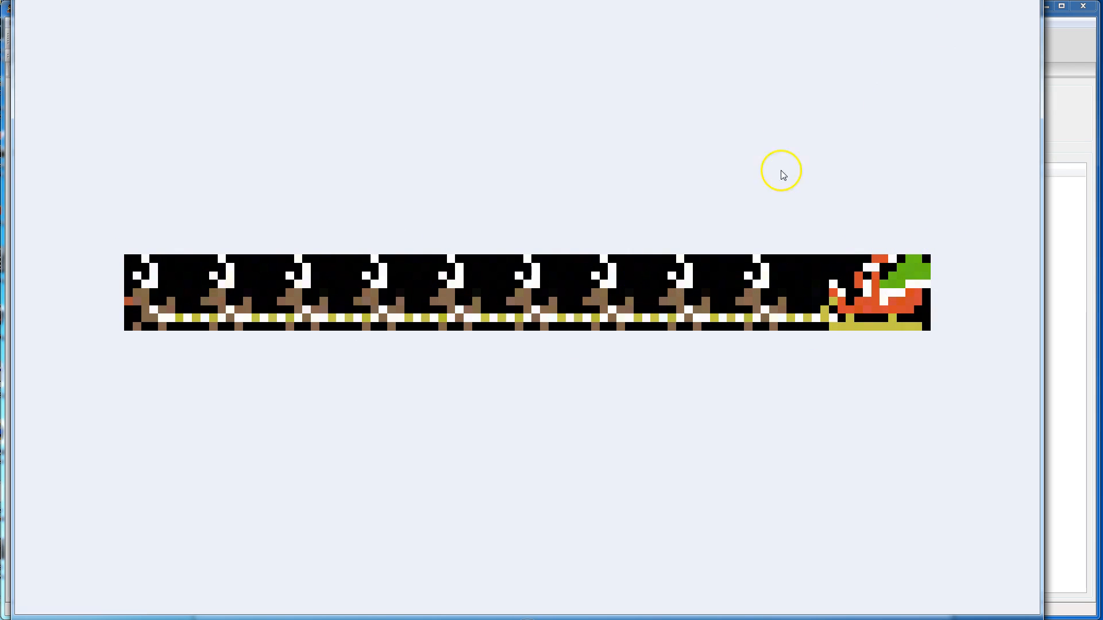
mouse_move(131, 332)
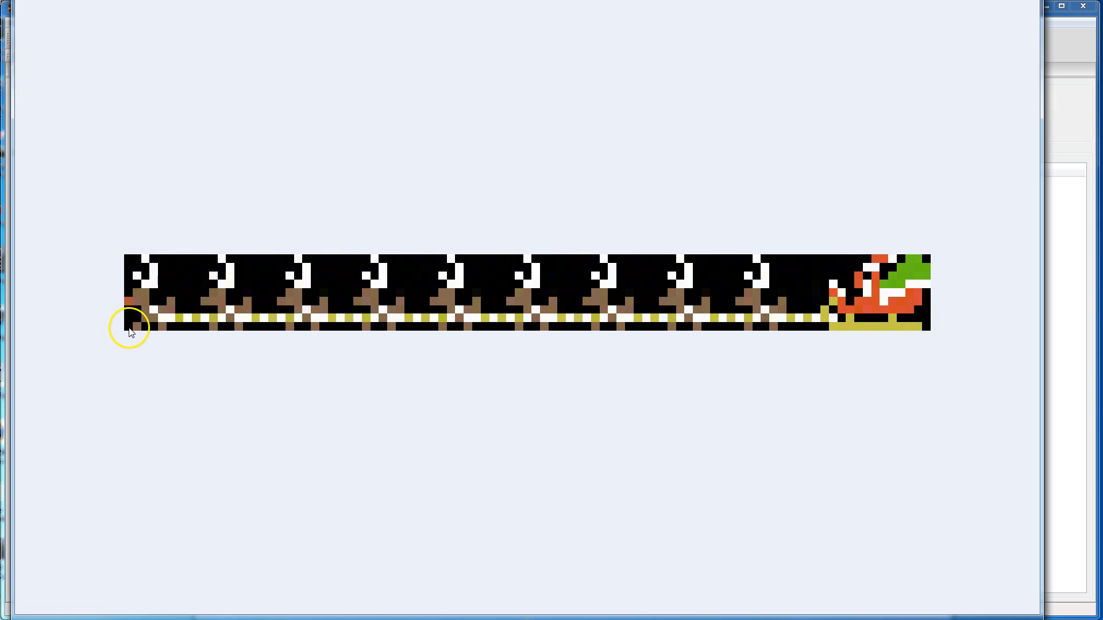
mouse_move(928, 262)
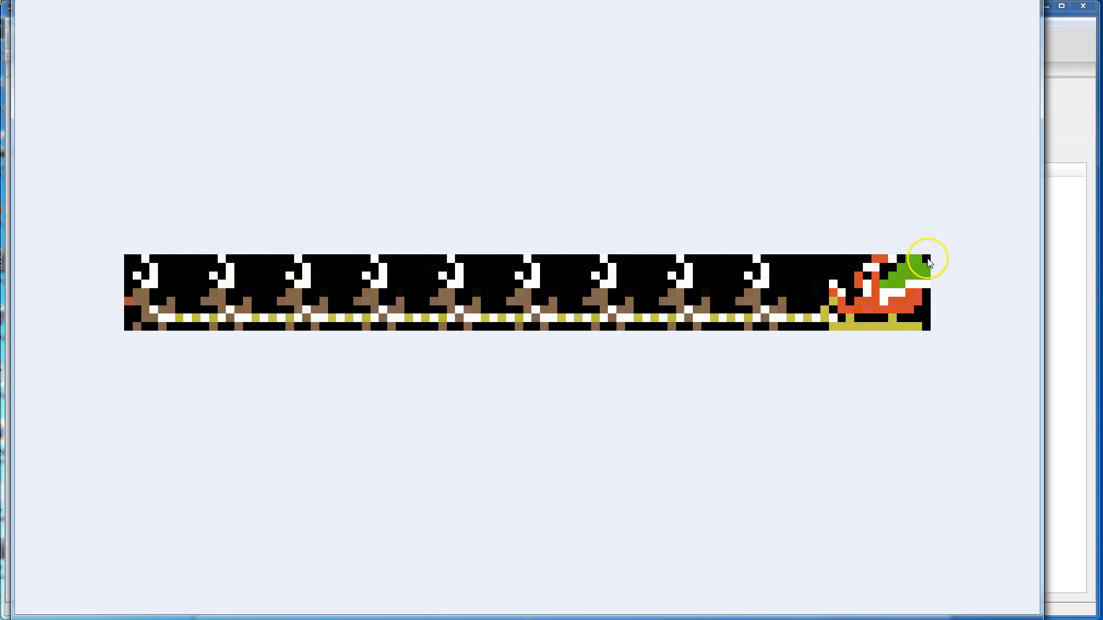
mouse_move(964, 208)
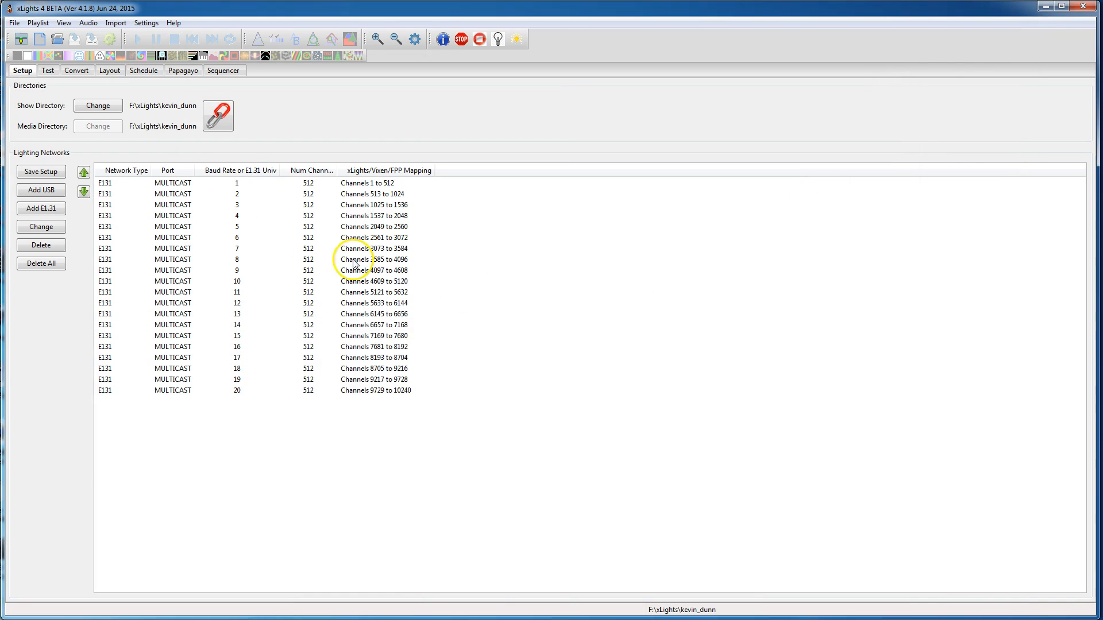
mouse_move(109, 70)
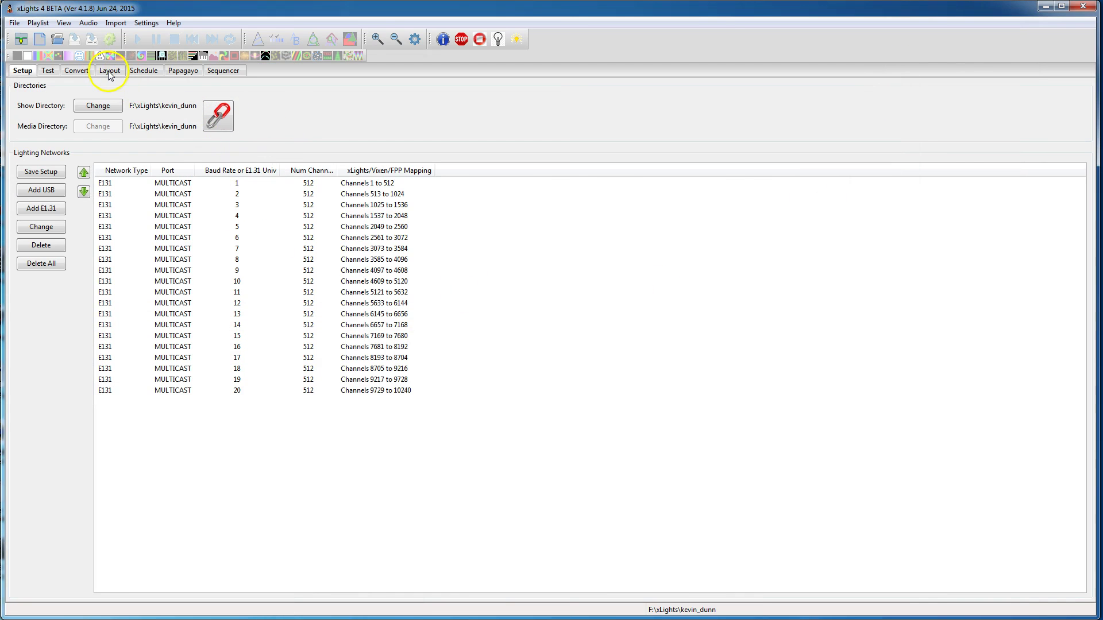
- Review the Matrix model's settings (nine strings of 13 RGB nodes) from the Layout preview and cancel without changes
left_click(109, 70)
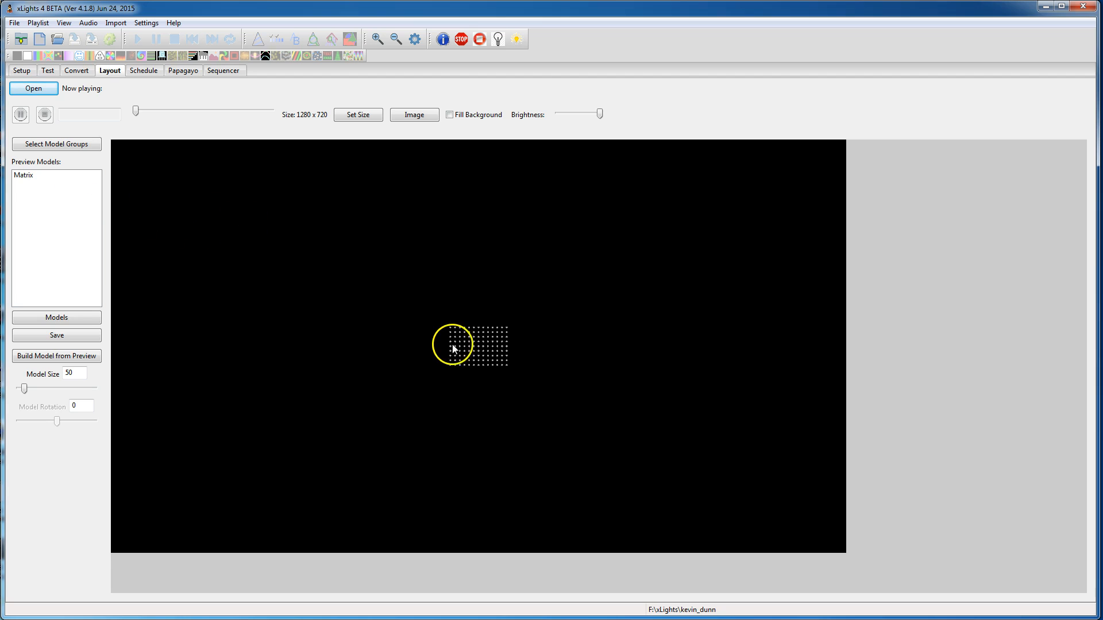
left_click(454, 348)
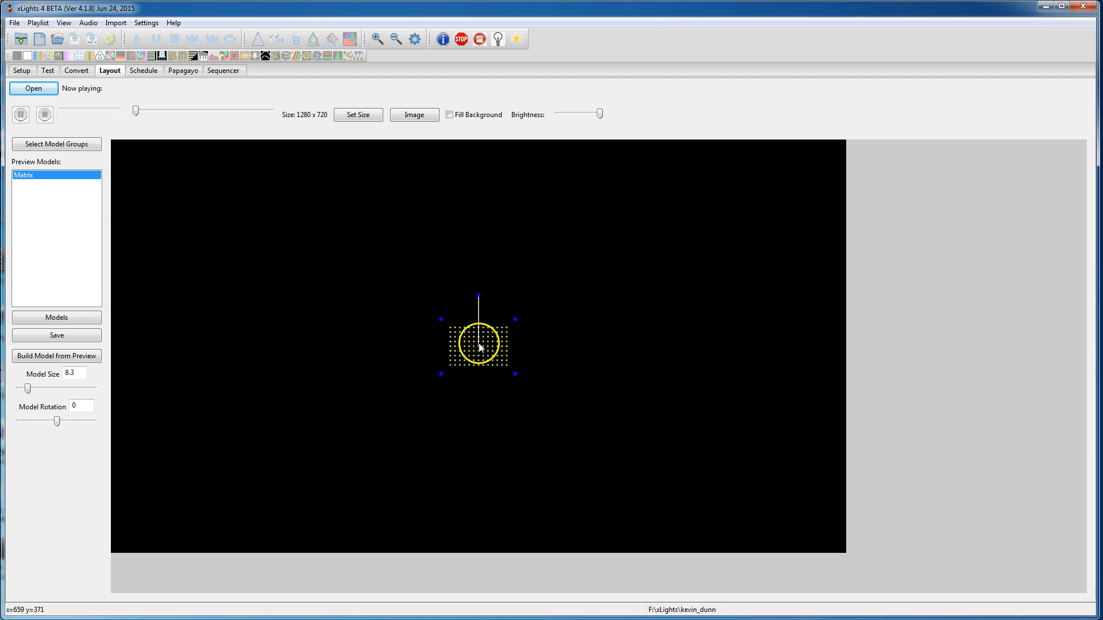
right_click(477, 345)
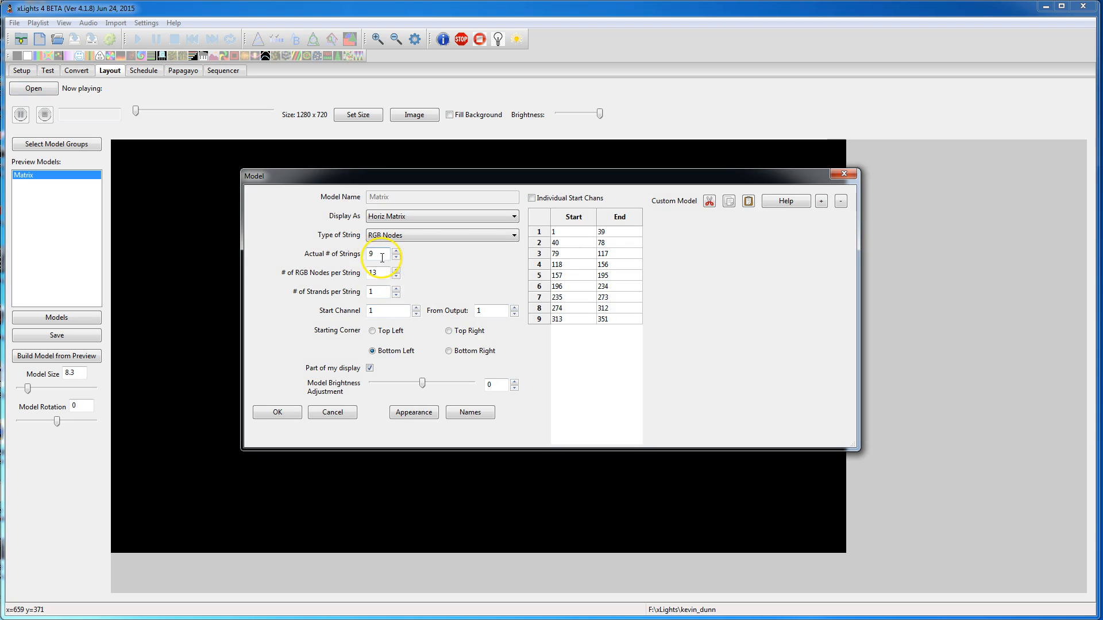
left_click(380, 274)
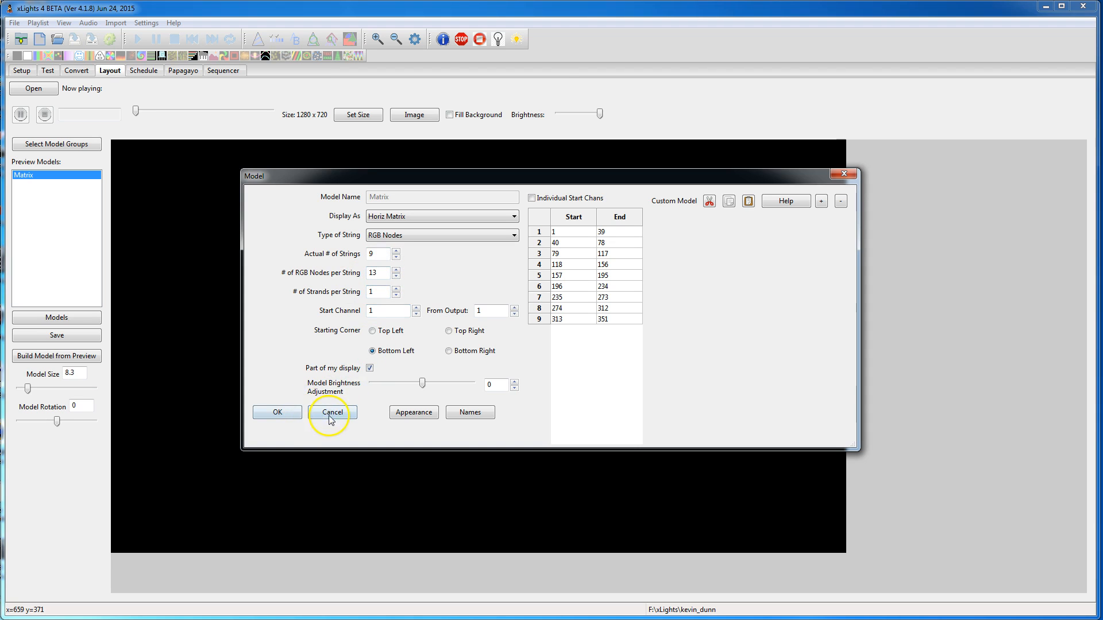
left_click(330, 413)
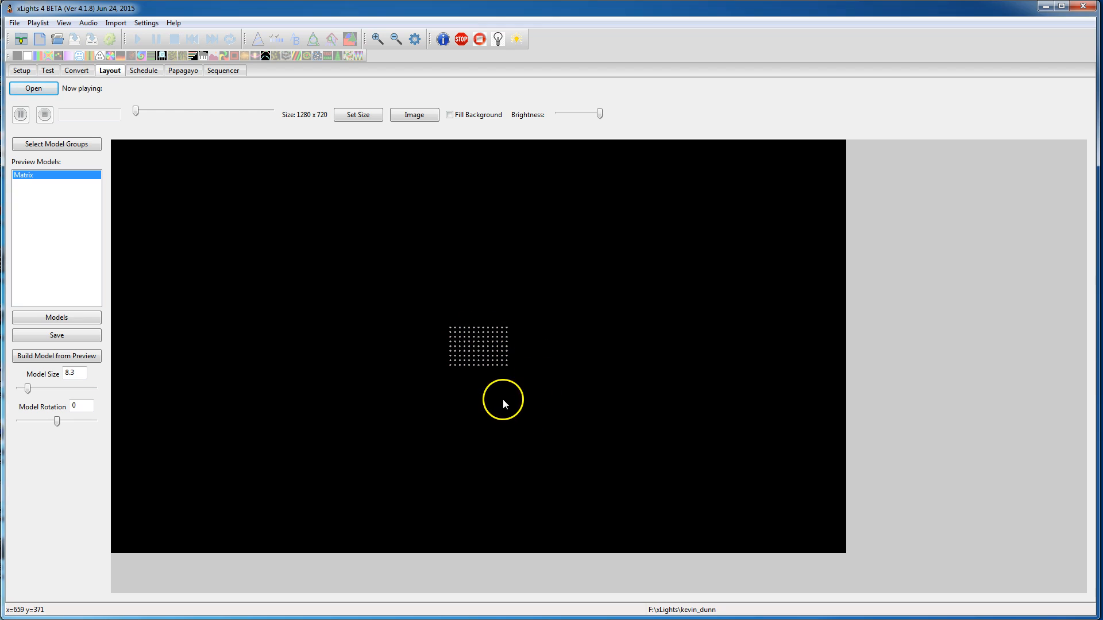
mouse_move(528, 385)
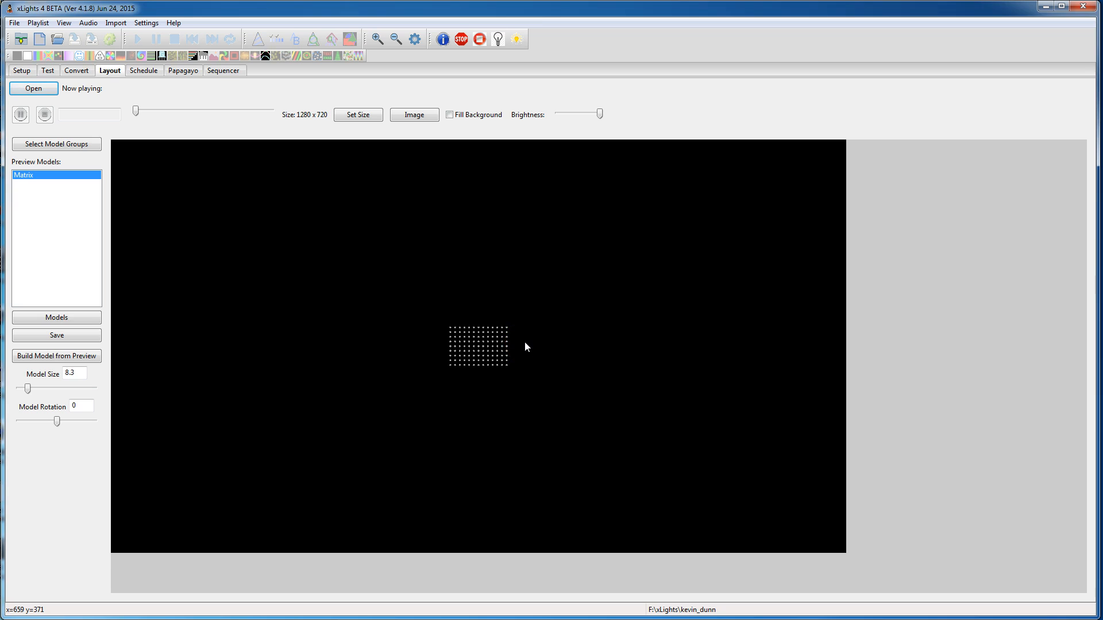
- Create a new animation sequence without music, skipping data import
left_click(224, 70)
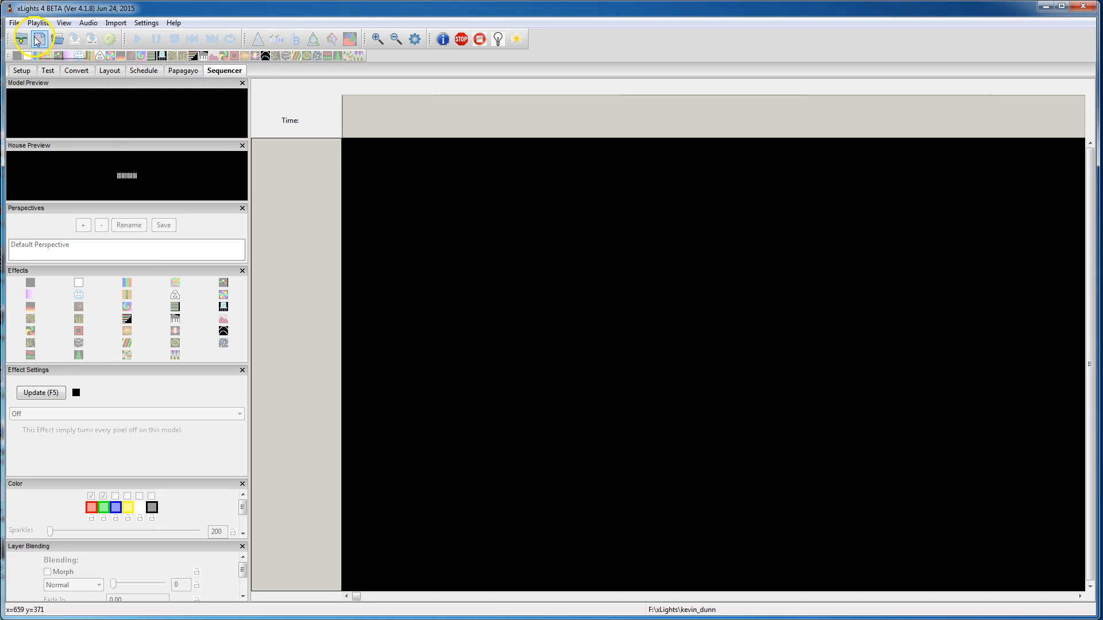
left_click(37, 39)
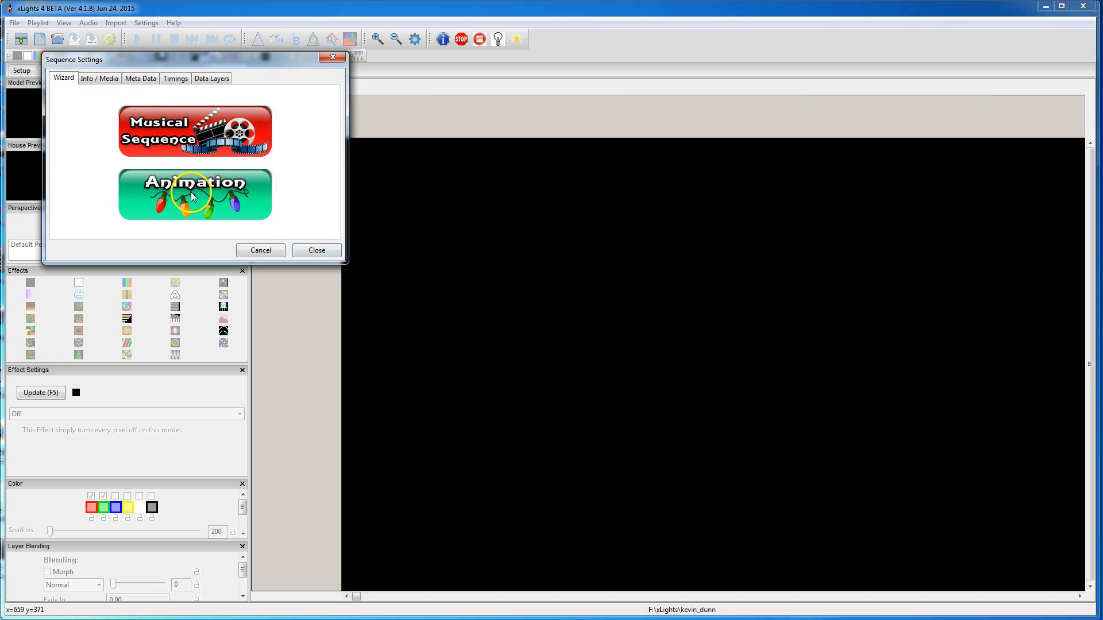
left_click(195, 195)
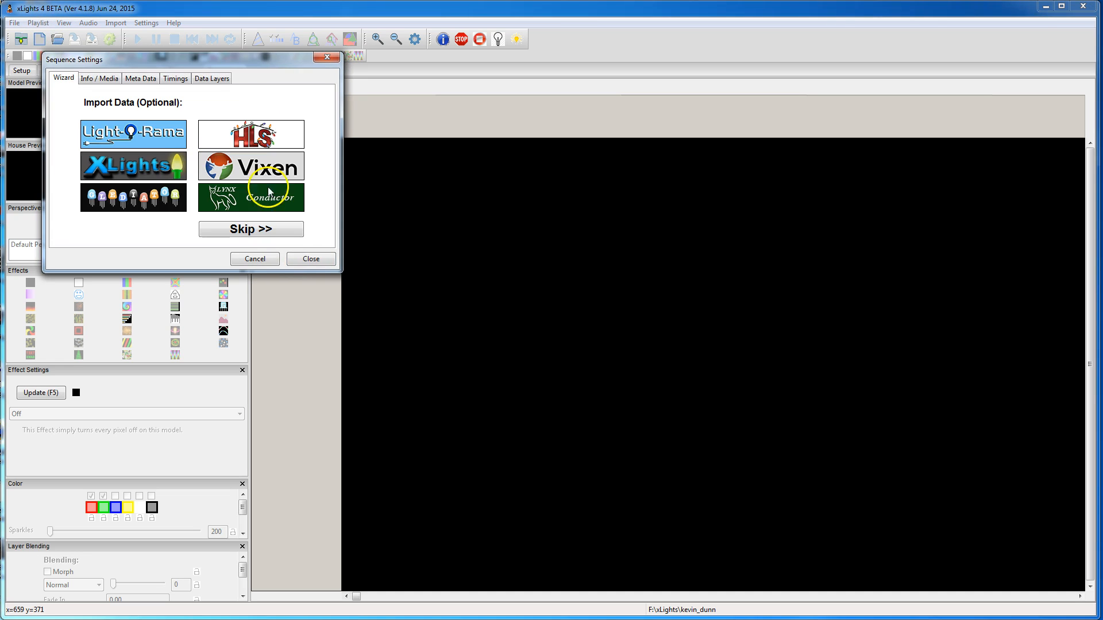
left_click(251, 229)
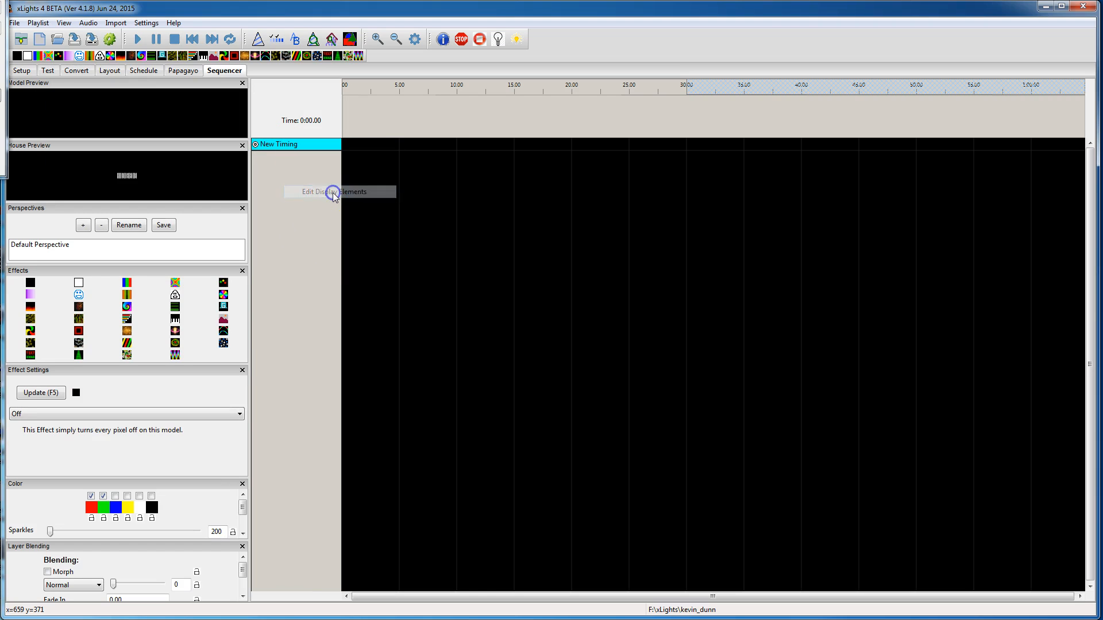
- Add the Matrix model to the sequence's display elements so it gets its own row
left_click(338, 191)
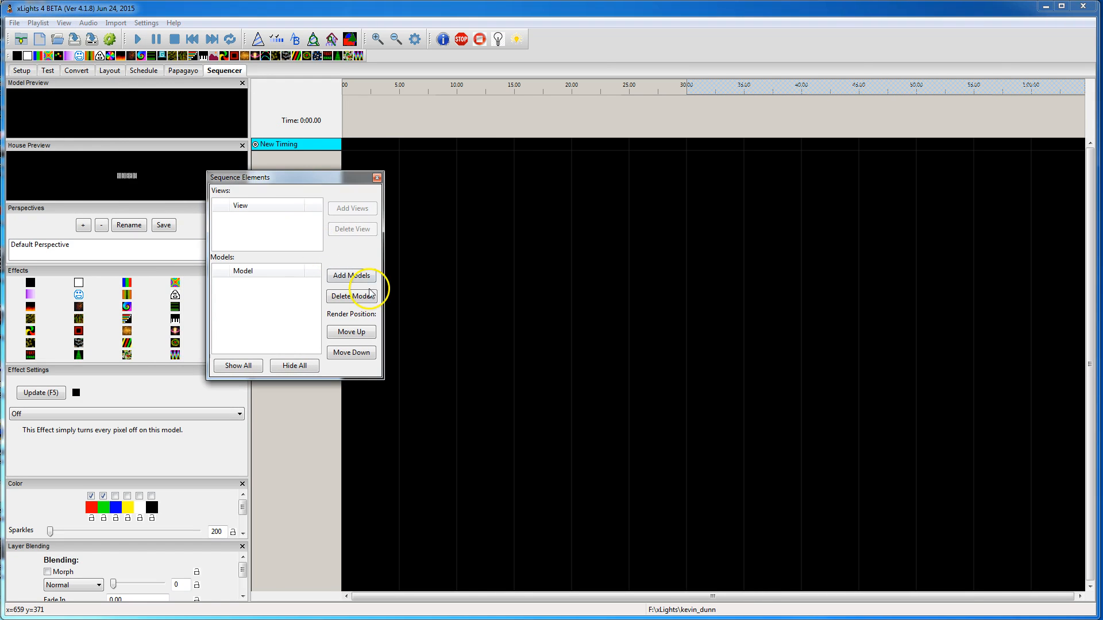
left_click(352, 276)
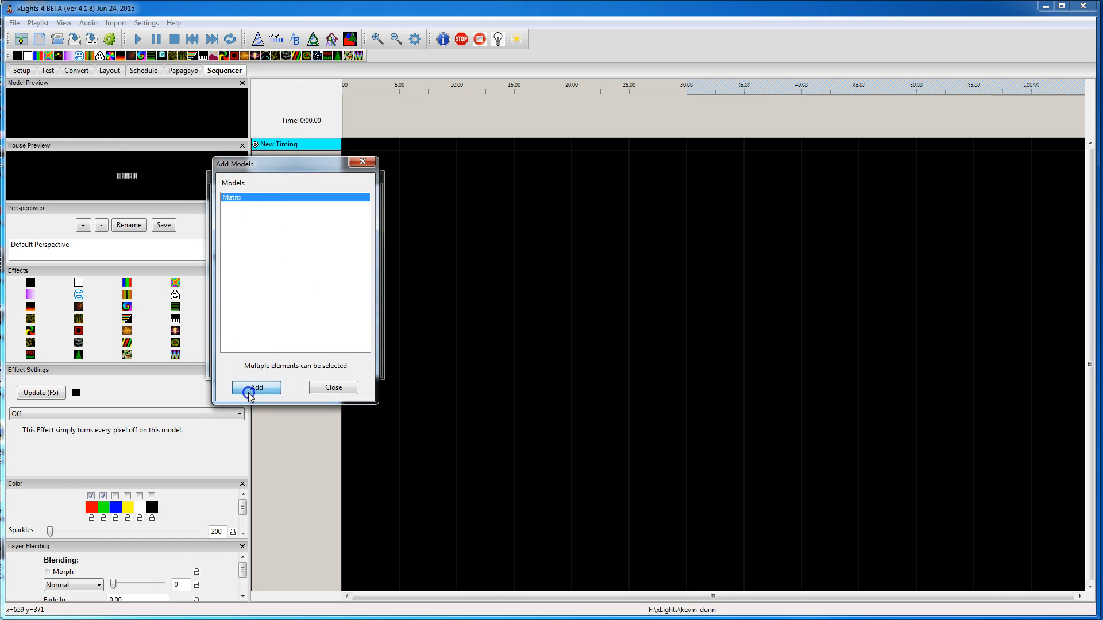
left_click(256, 387)
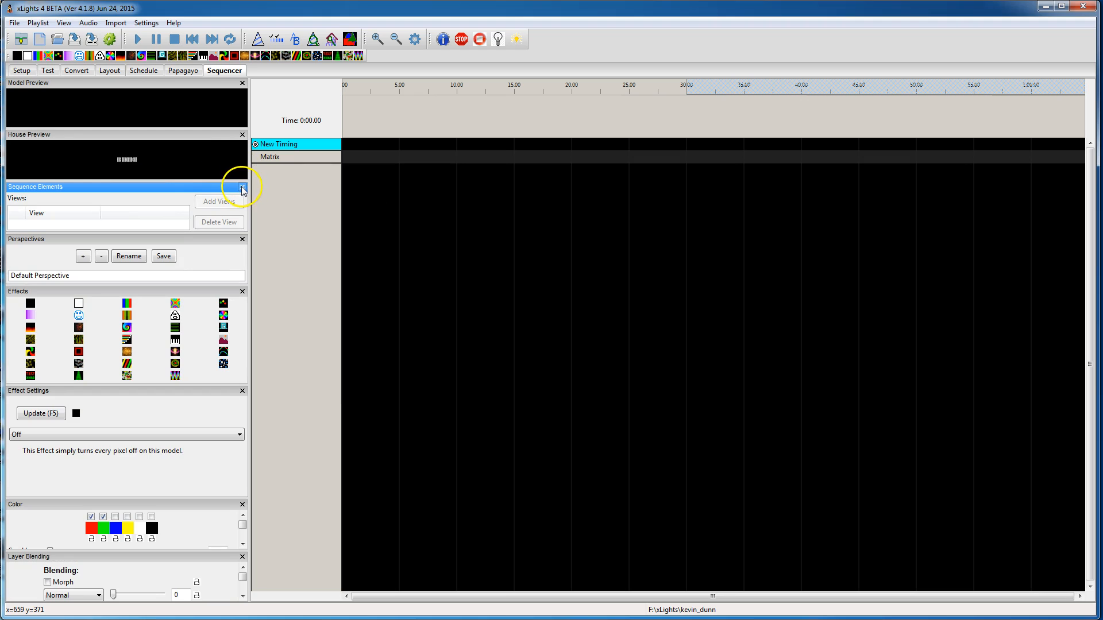
left_click(243, 188)
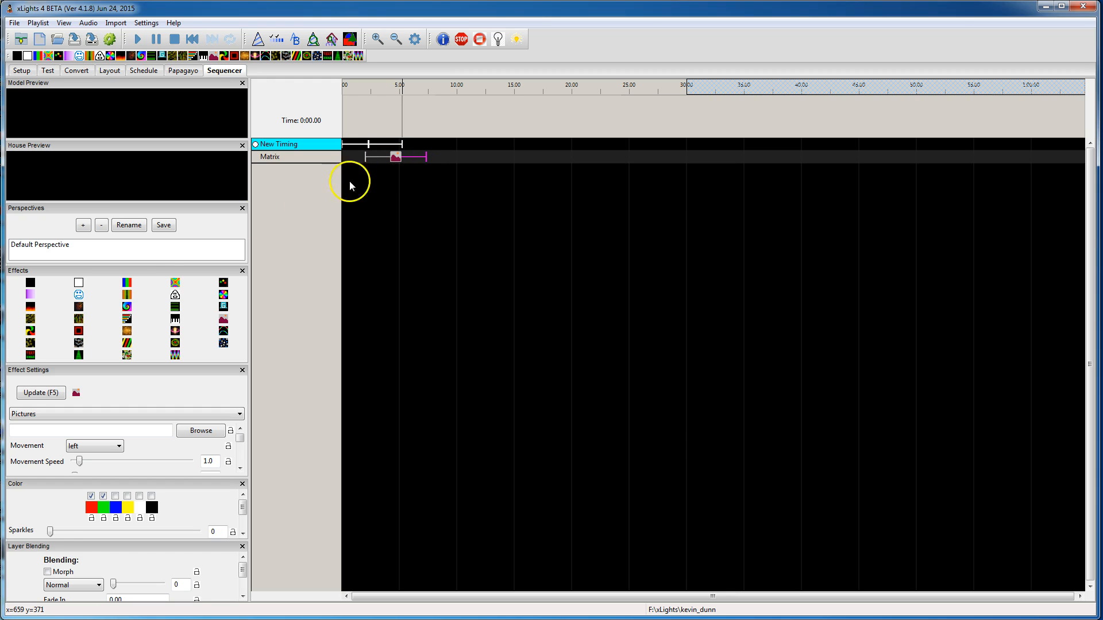
- Float the Pictures effect's settings panel into its own window
double_click(393, 157)
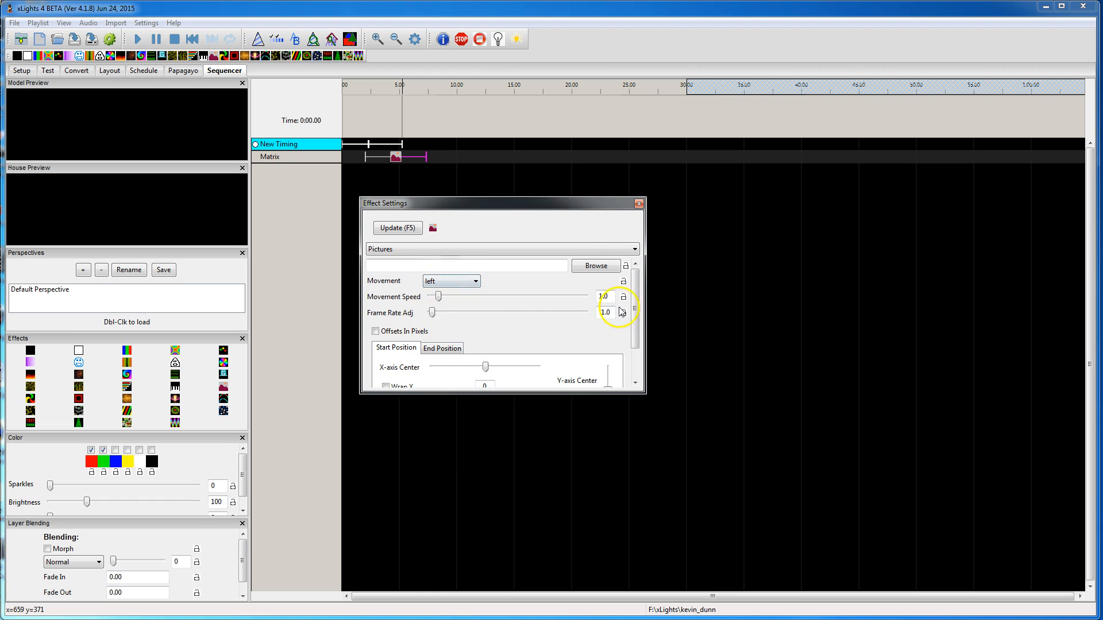
- Load ReindeerSleigh.jpg as the Pictures effect's image
left_click(594, 265)
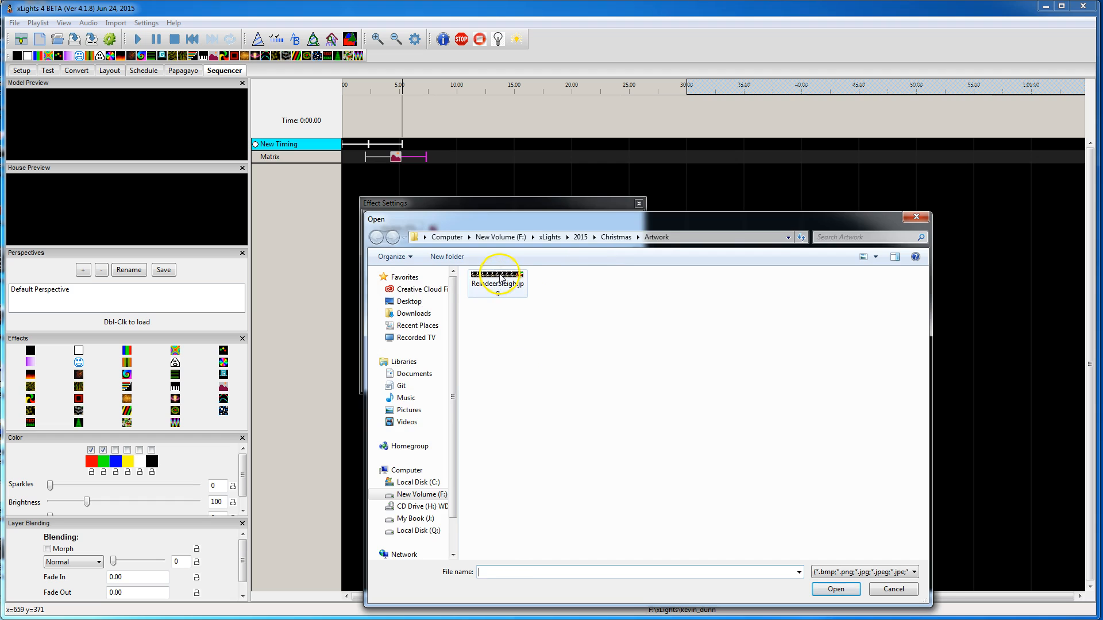
double_click(498, 274)
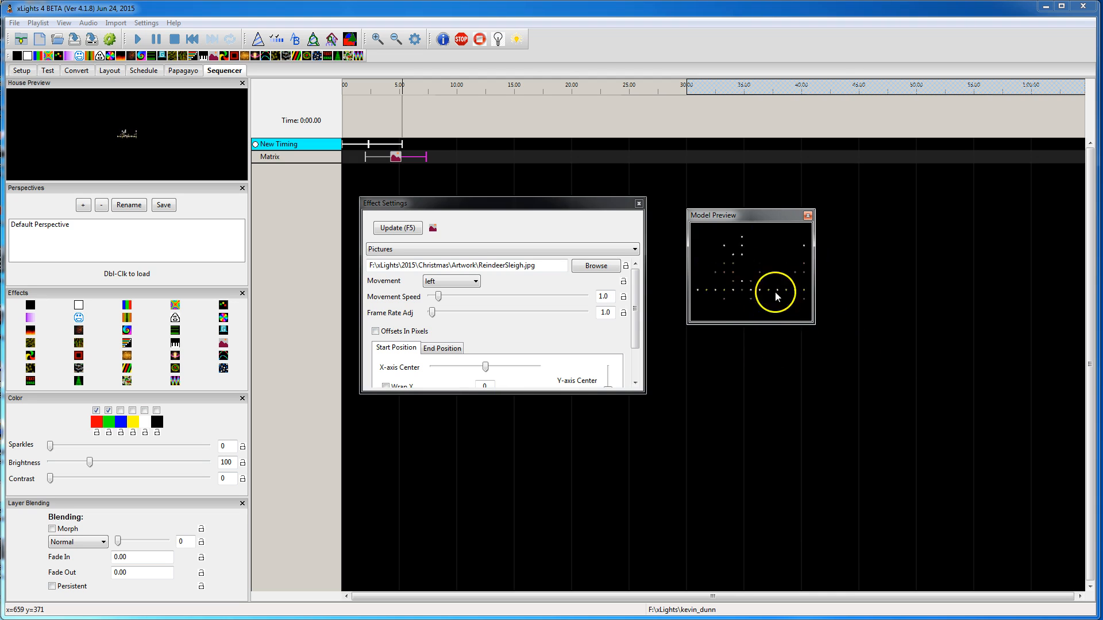
mouse_move(849, 277)
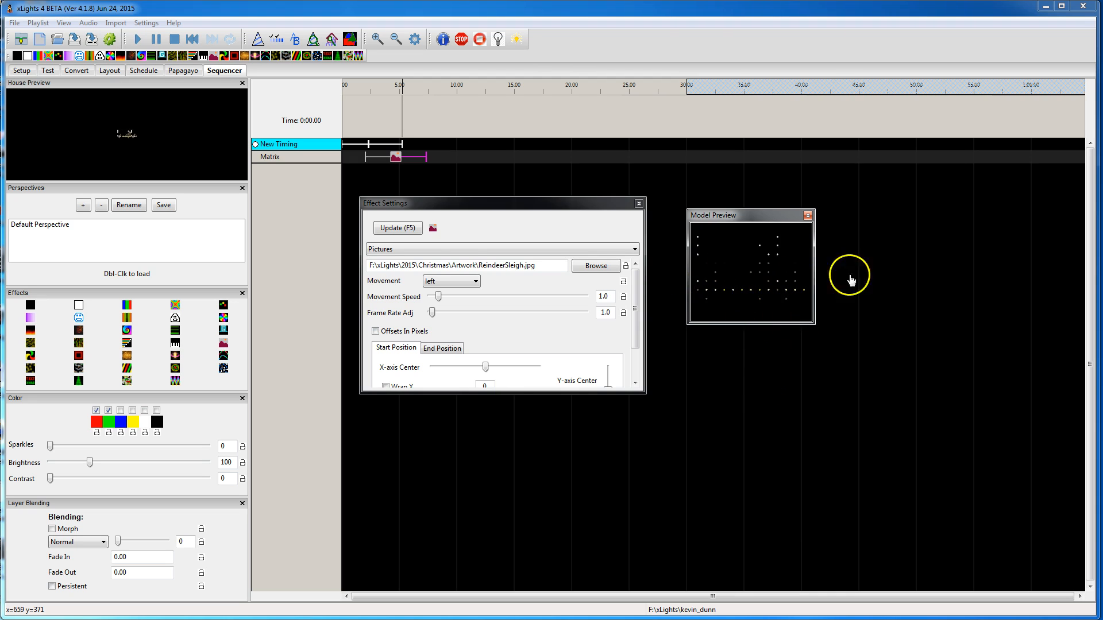
mouse_move(807, 301)
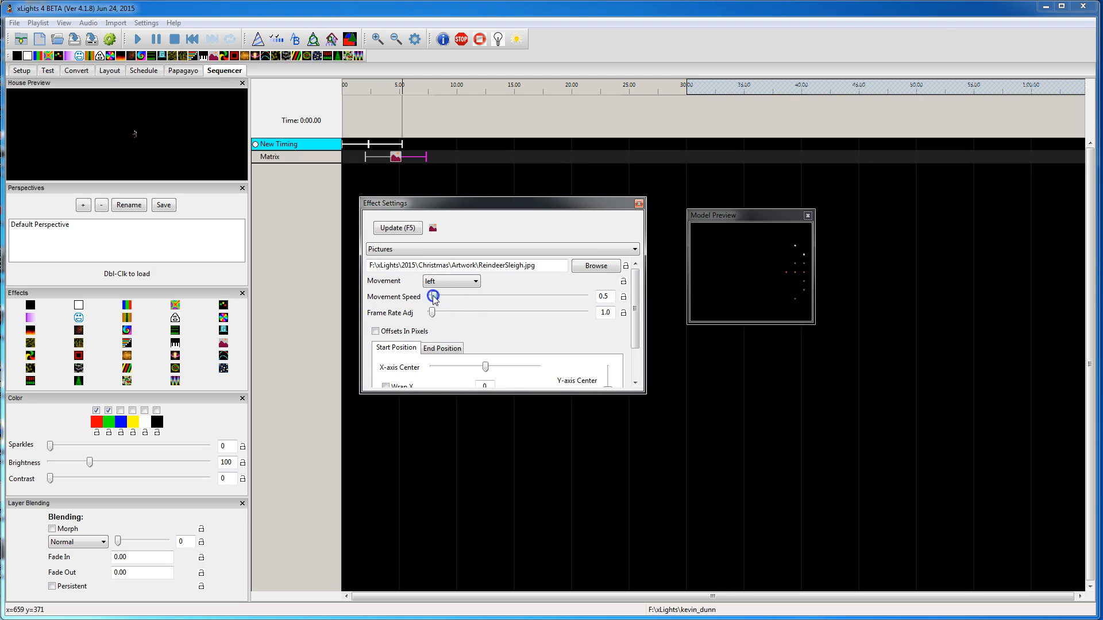
- Lower the Pictures effect's movement speed to 0.5
left_click(398, 227)
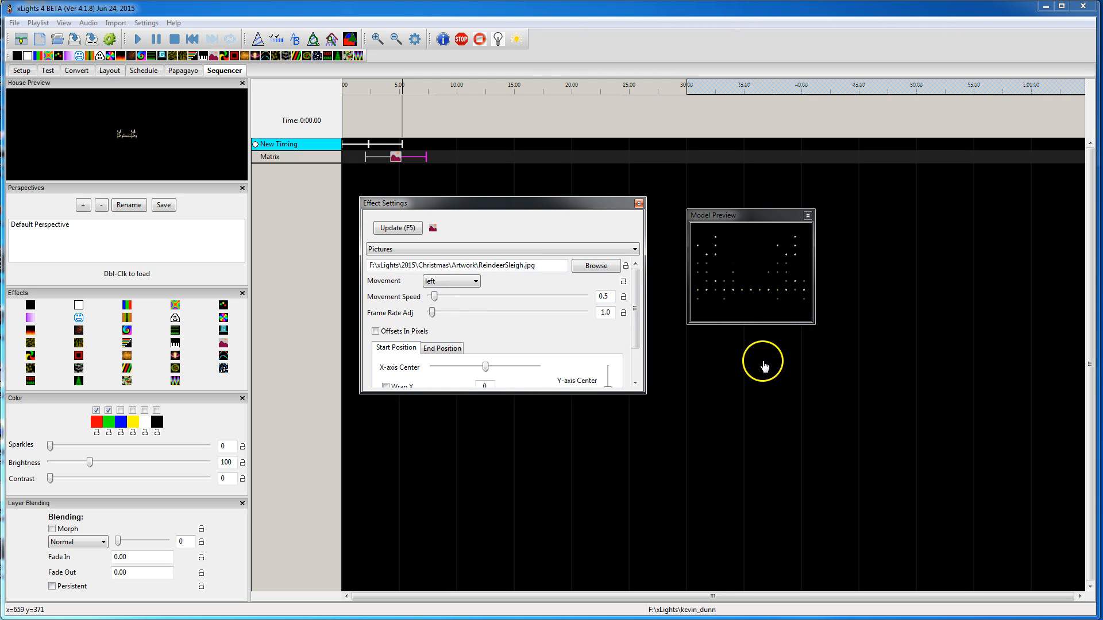
mouse_move(753, 346)
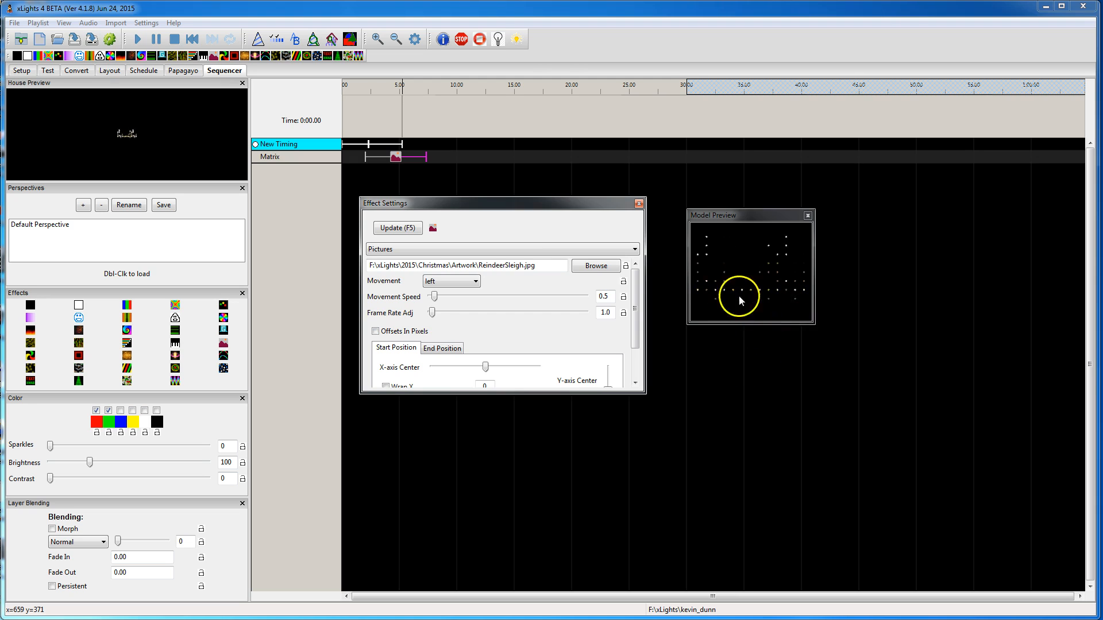
mouse_move(758, 337)
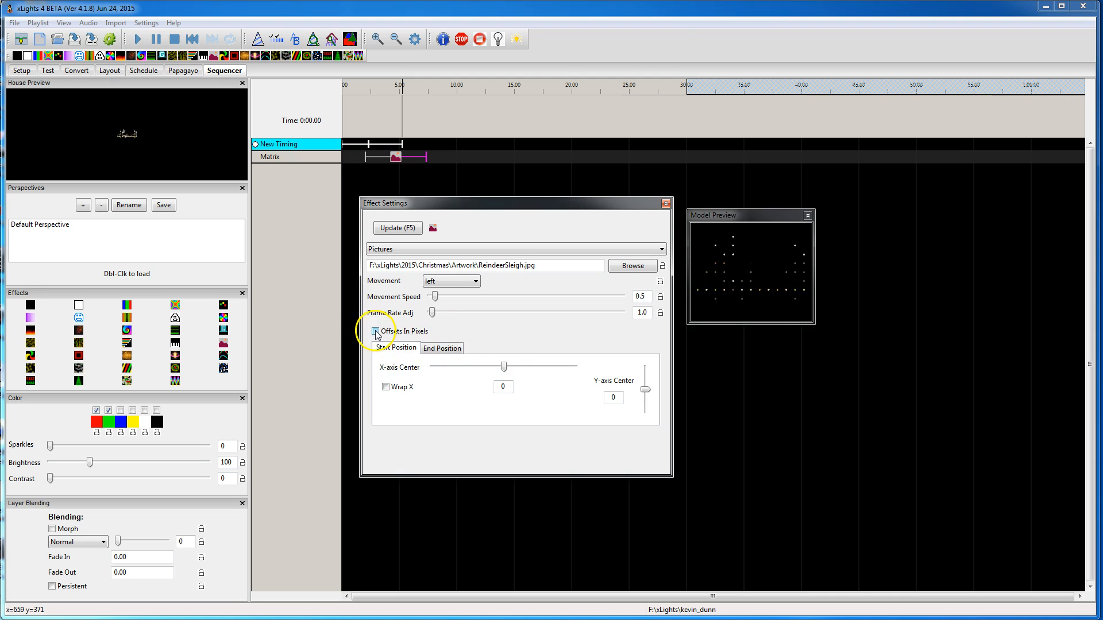
- Enable Offsets In Pixels and nudge the Y-axis centre through several values, settling back at 0
left_click(376, 331)
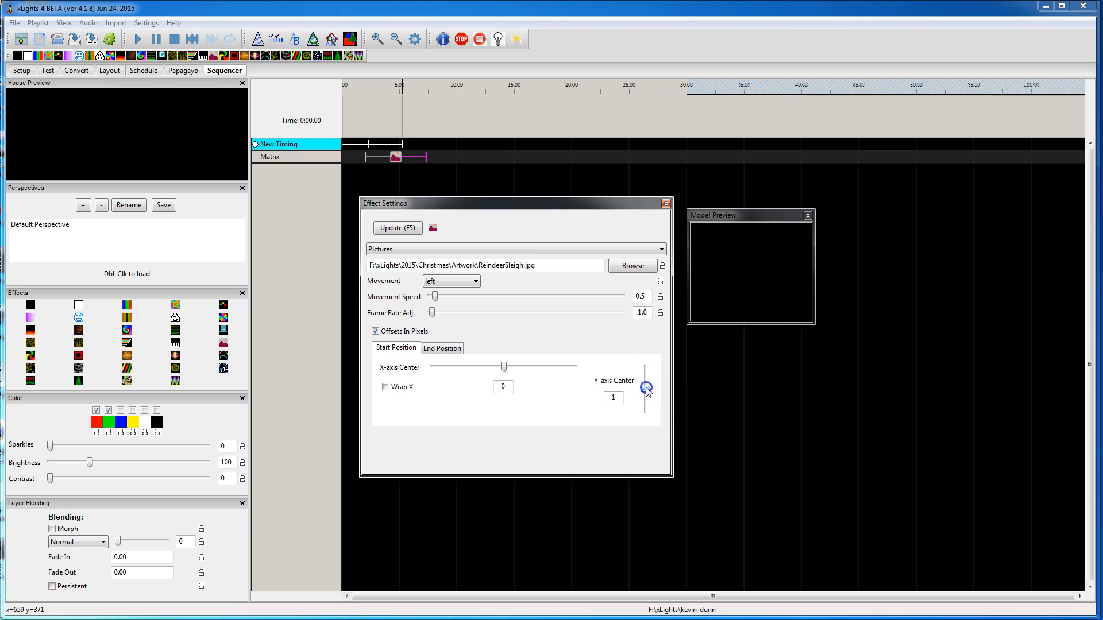
left_click(647, 388)
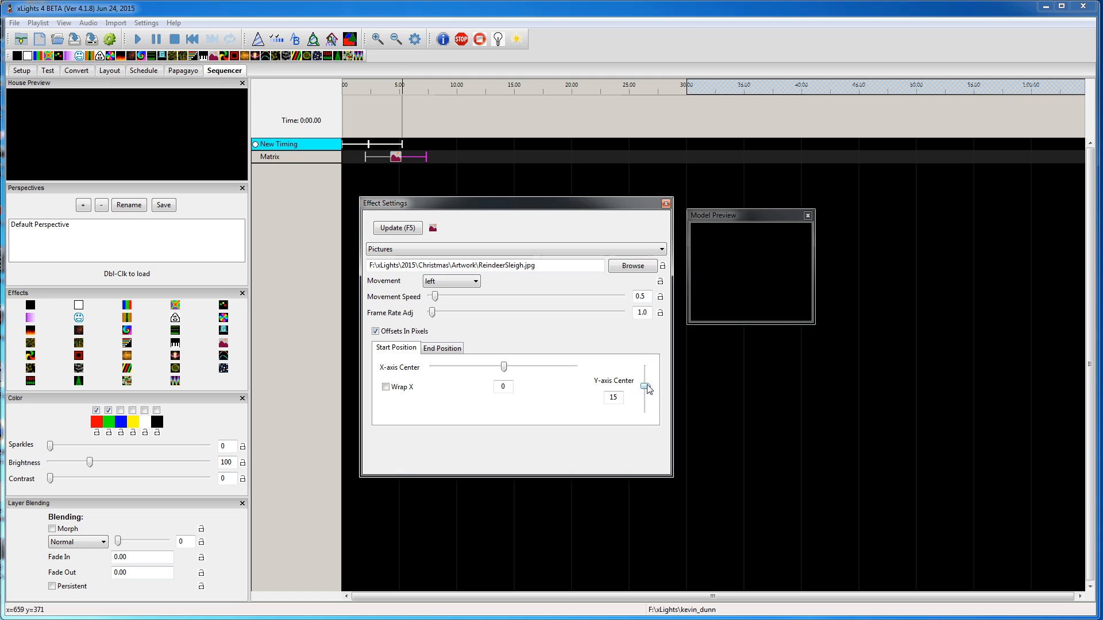
left_click(647, 389)
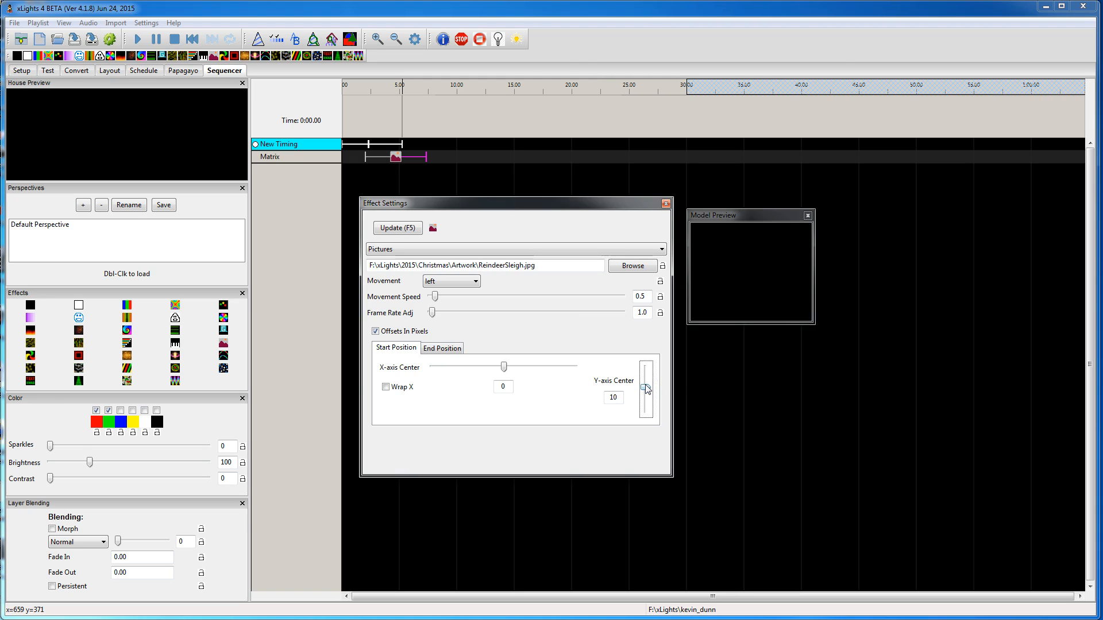
left_click(647, 397)
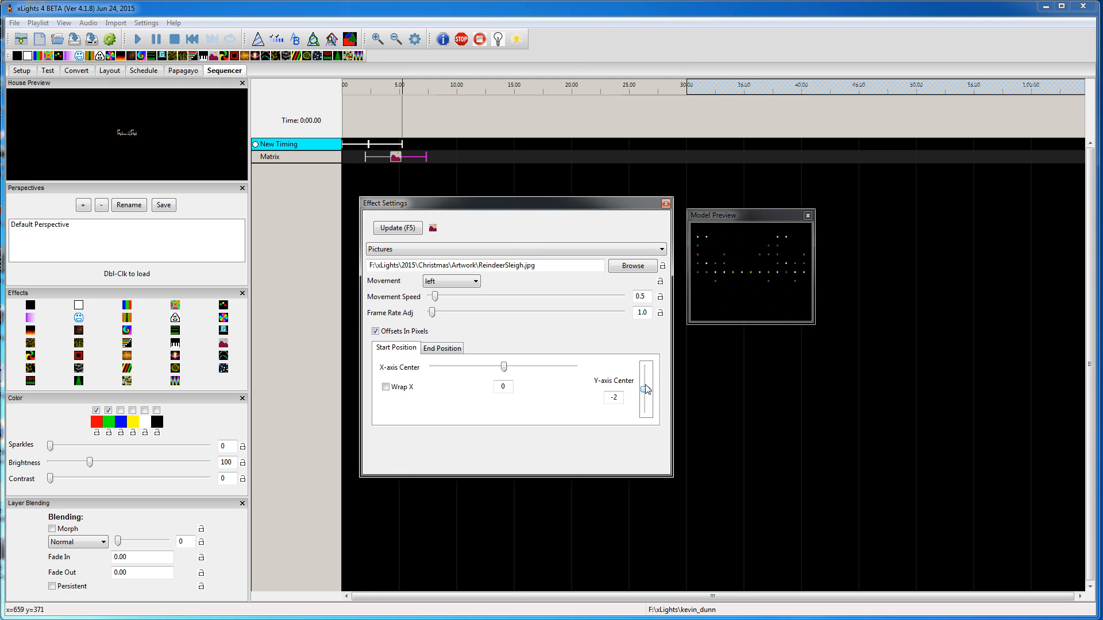
left_click(647, 389)
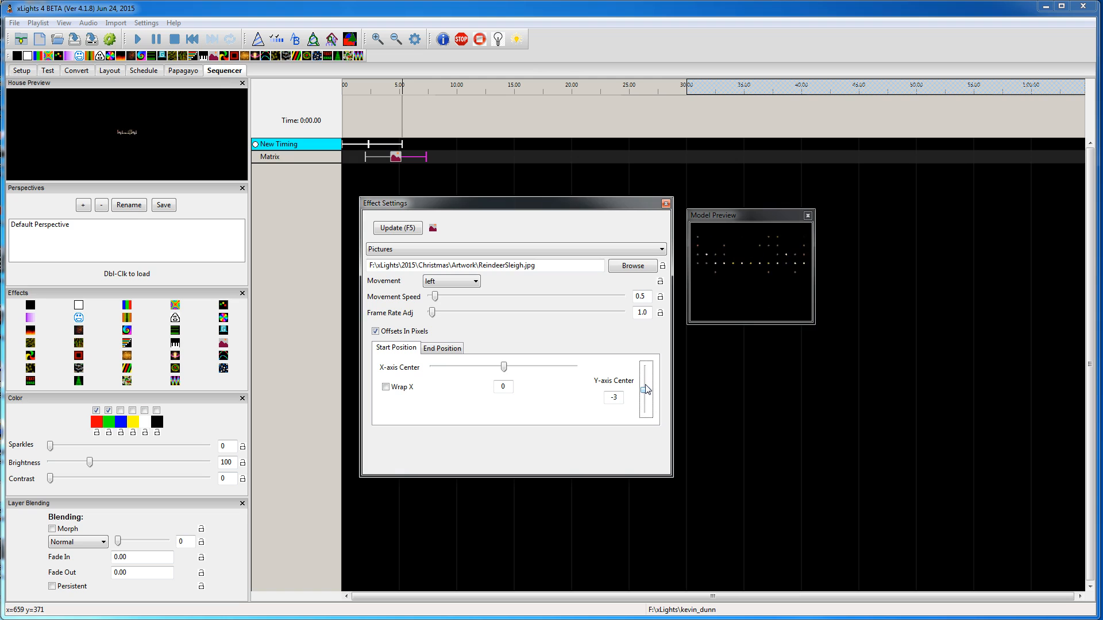
left_click(645, 380)
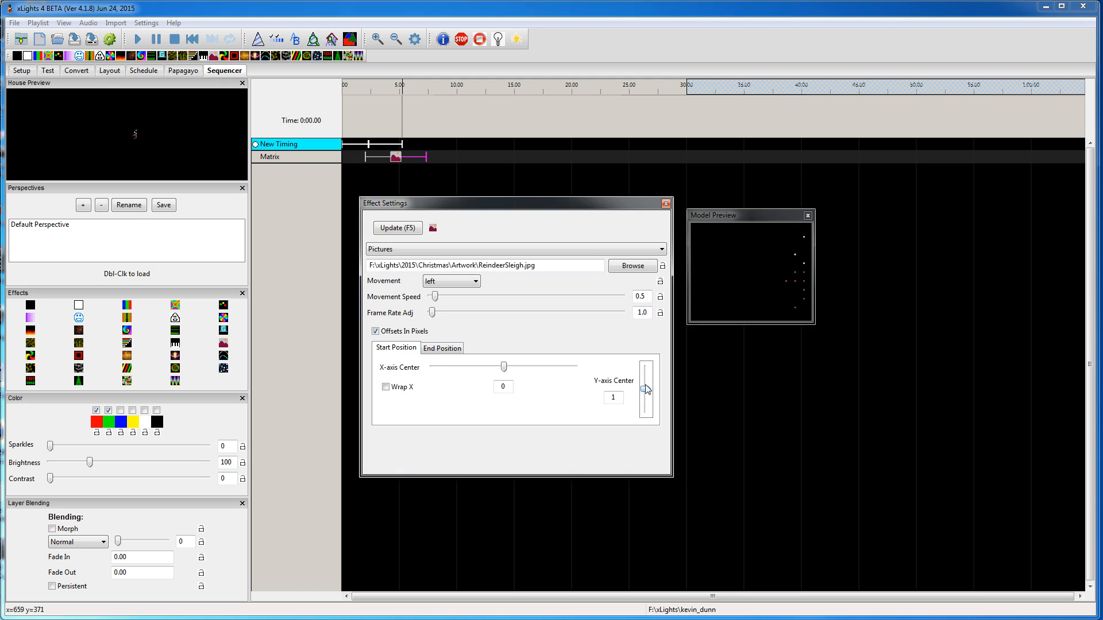
left_click(644, 389)
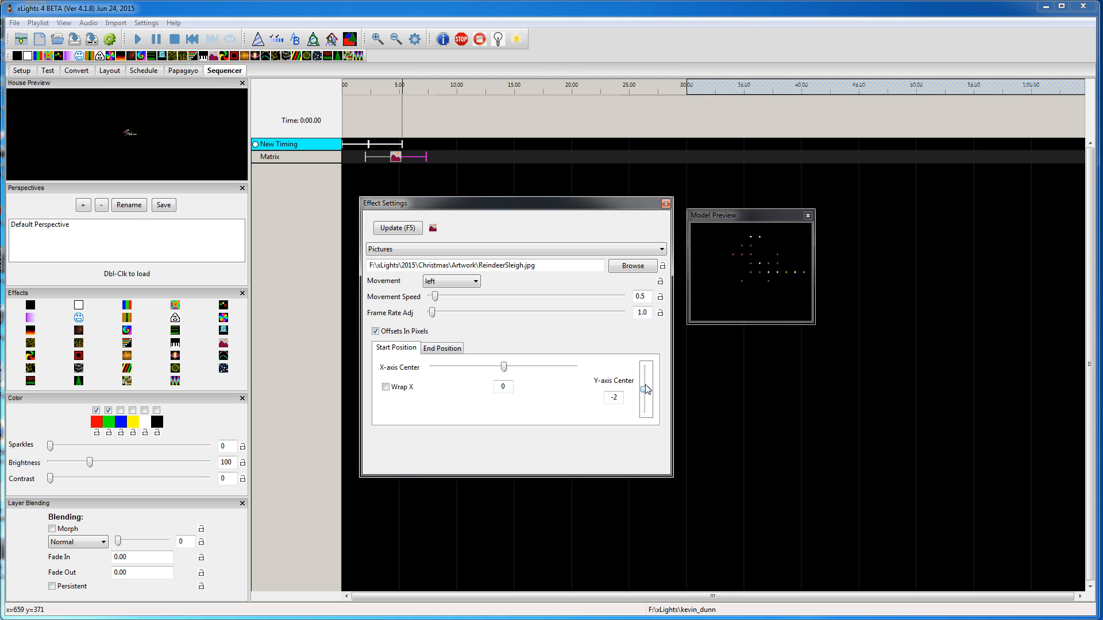
left_click(645, 390)
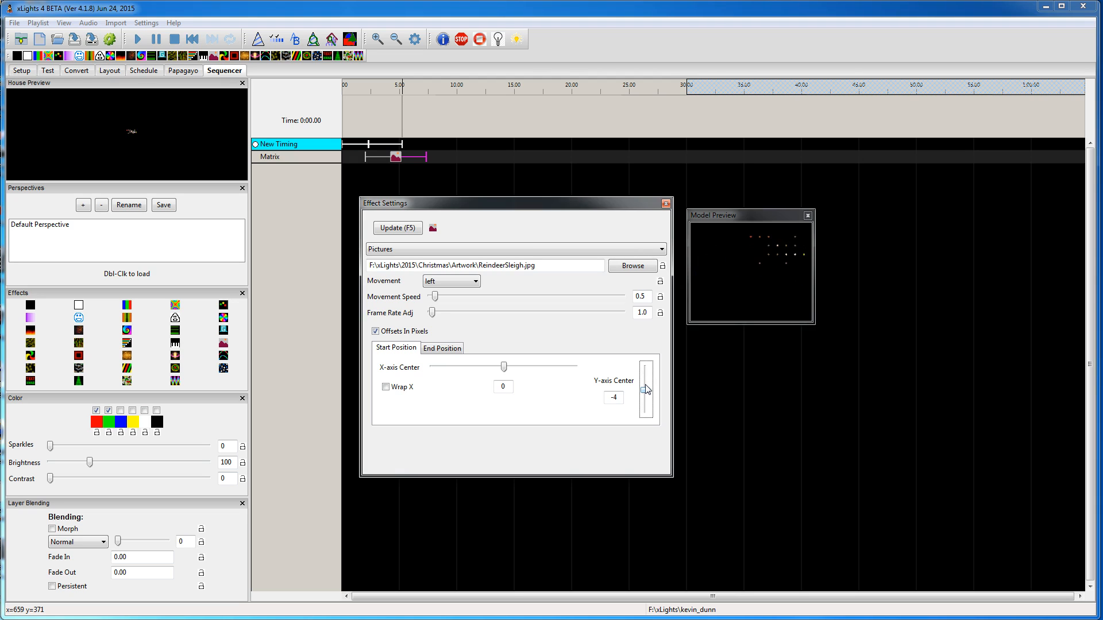
left_click(647, 390)
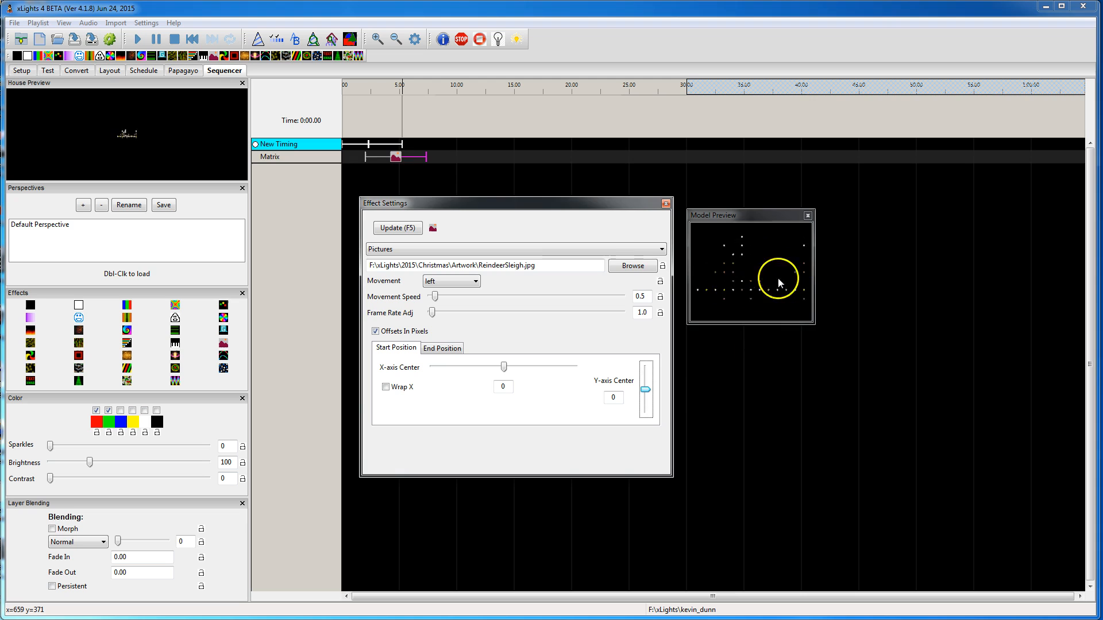
- Insert a layer below on the Matrix row and place a Fan effect on it
right_click(270, 156)
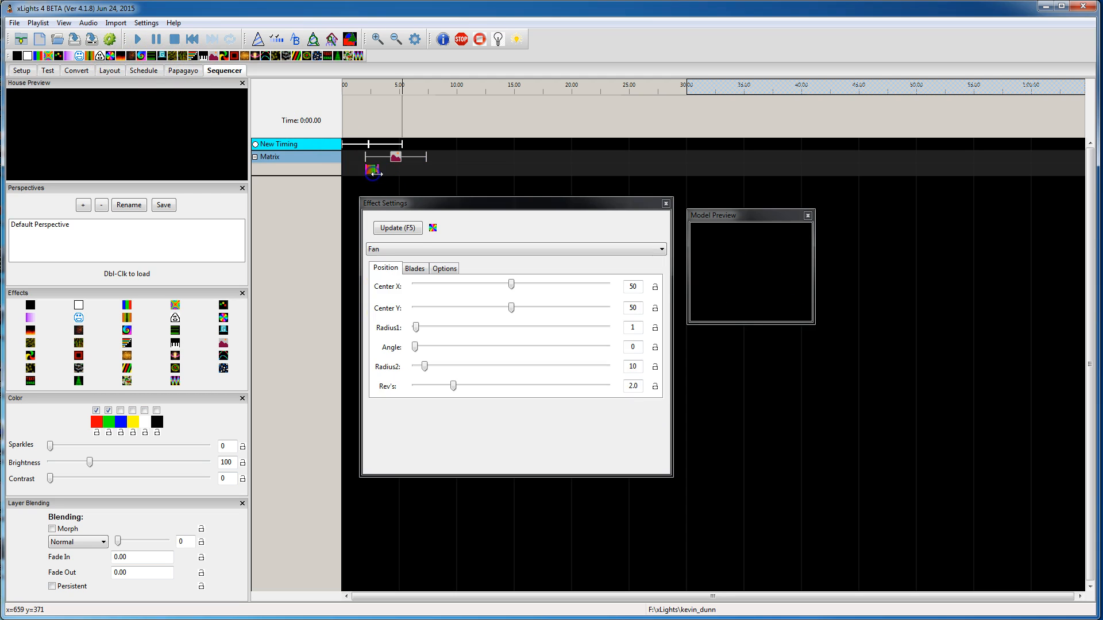
left_click(397, 228)
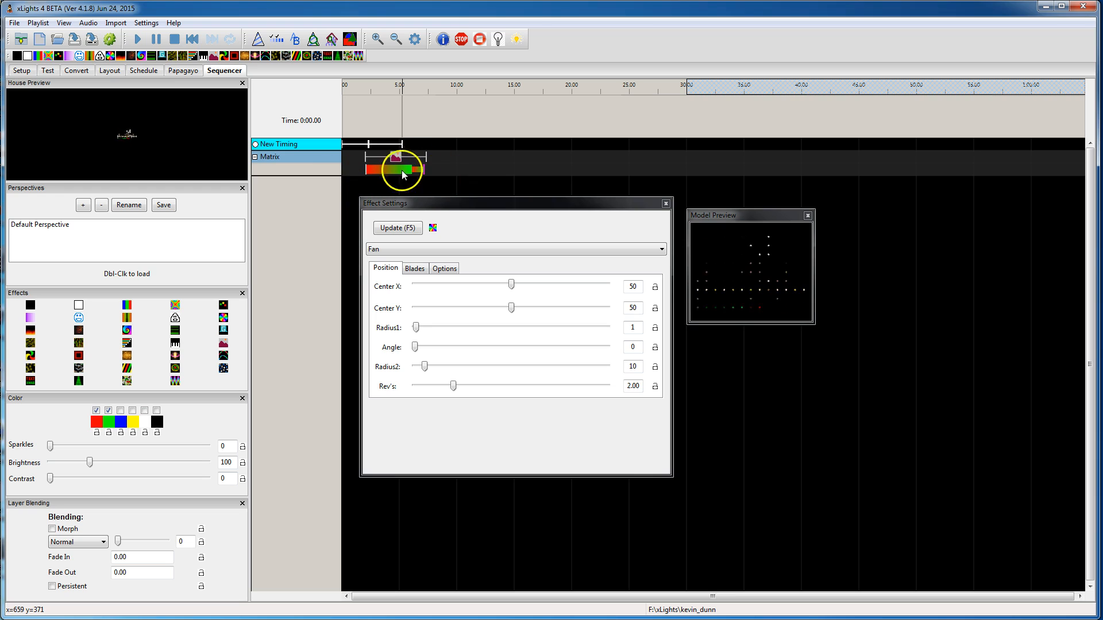
mouse_move(810, 285)
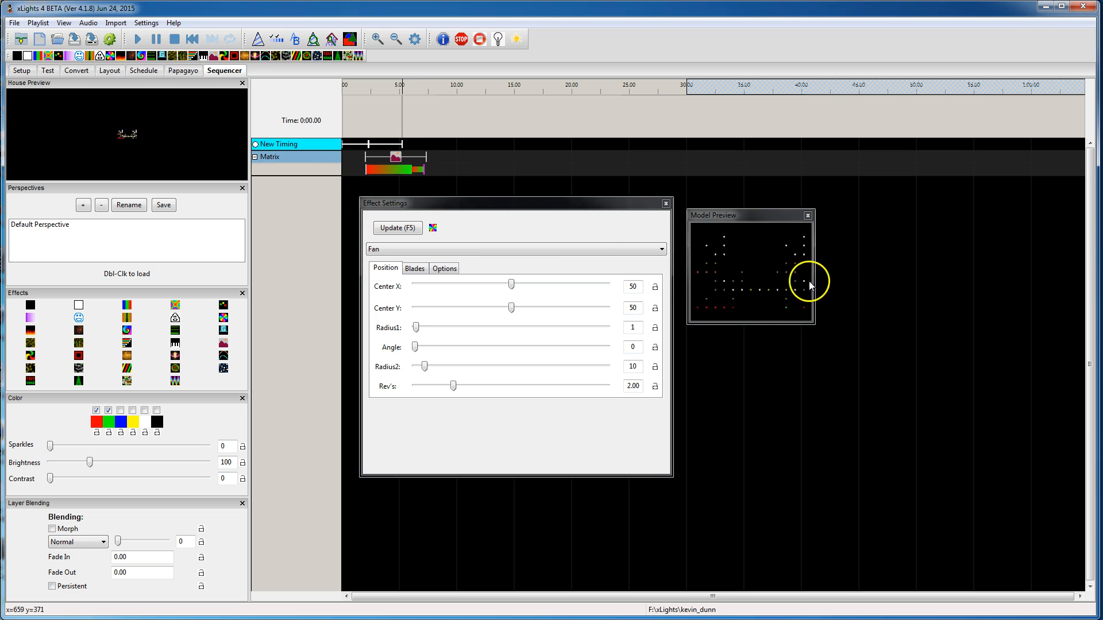
mouse_move(841, 333)
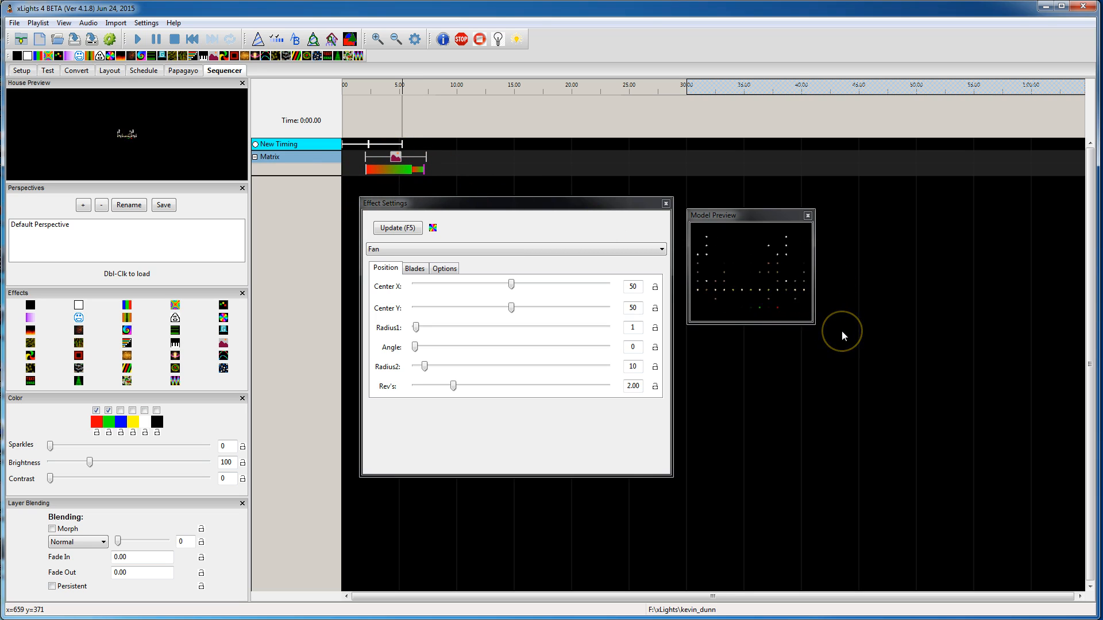